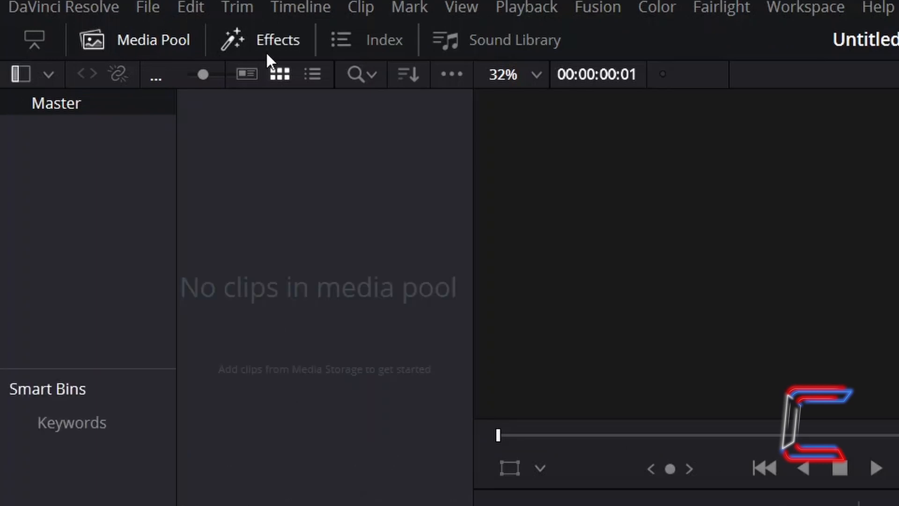
Drag a Fusion Composition from Toolbox > Effects onto the start of the timeline.
click(278, 39)
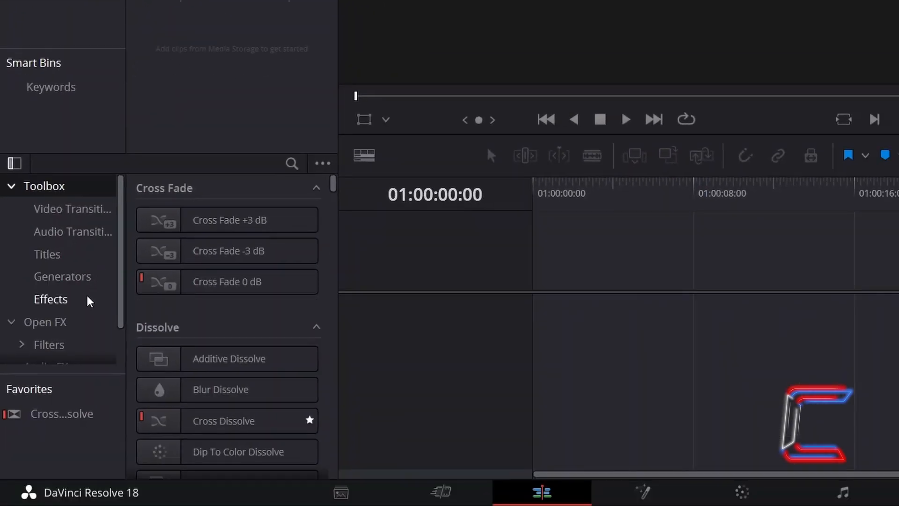
click(51, 298)
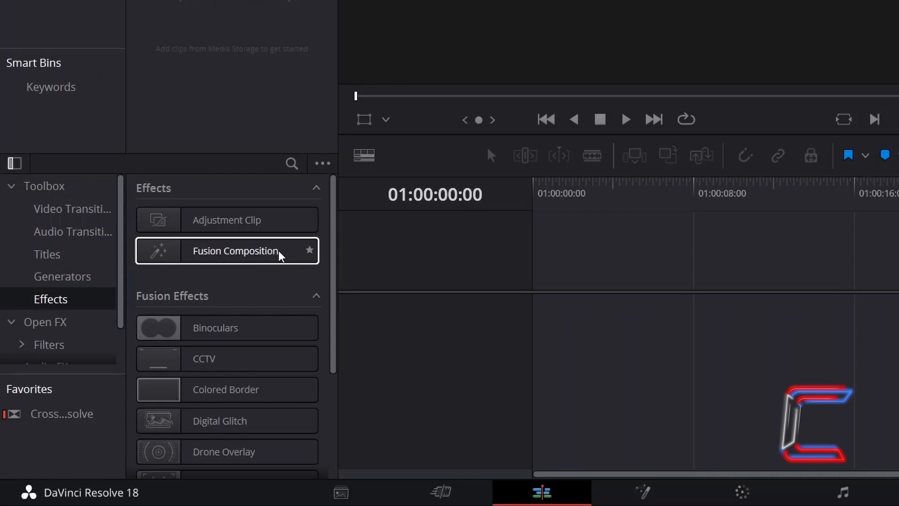
drag(235, 250, 559, 301)
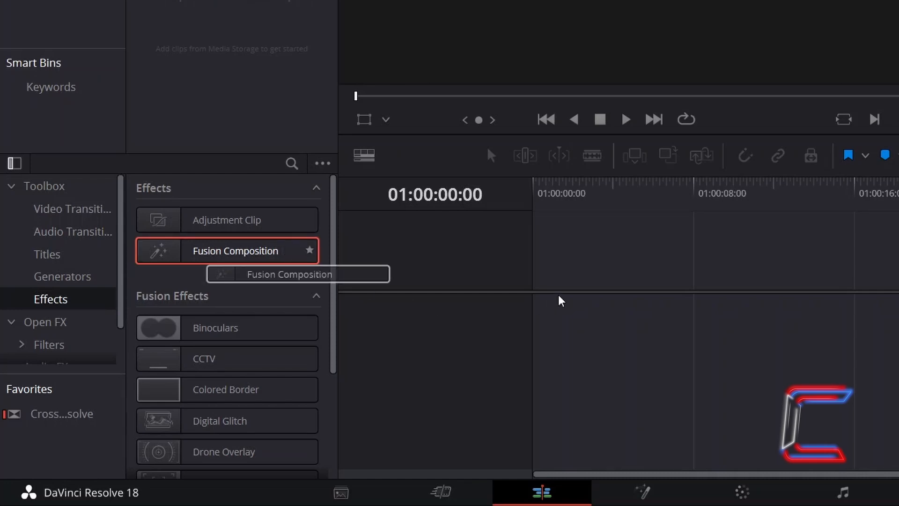
drag(235, 251, 582, 321)
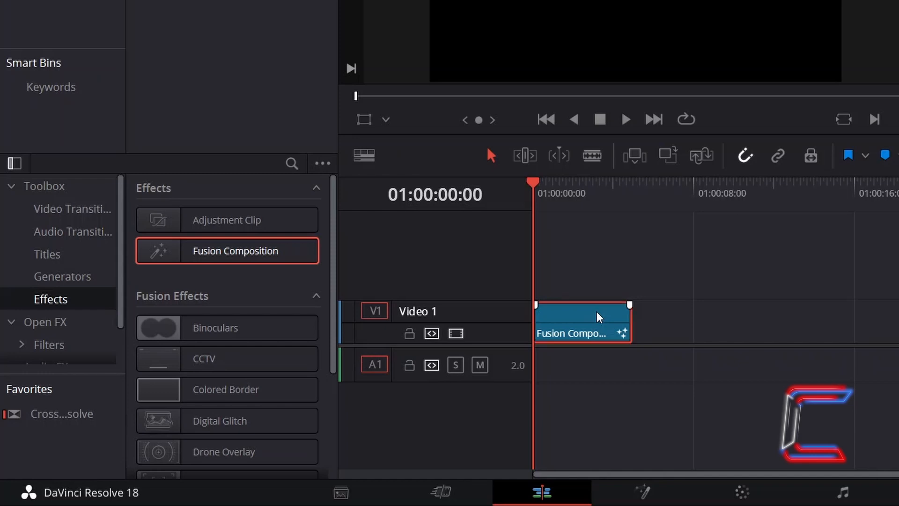
Lengthen the Fusion Composition clip to roughly double its duration with Ctrl+D.
key(ctrl+d)
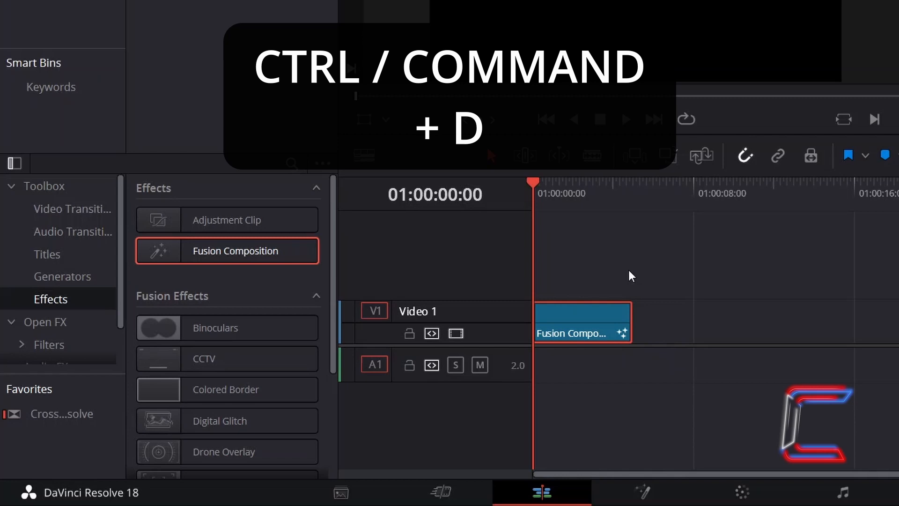
key(ctrl+d)
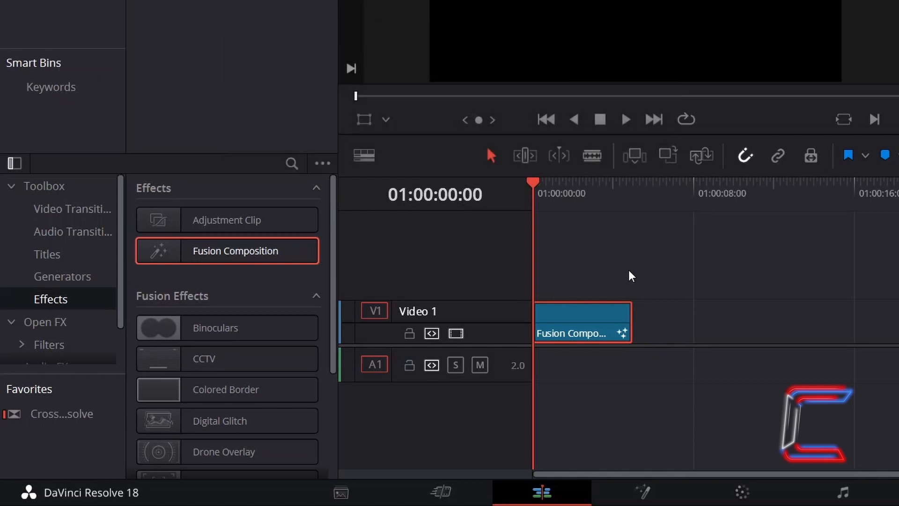
click(580, 316)
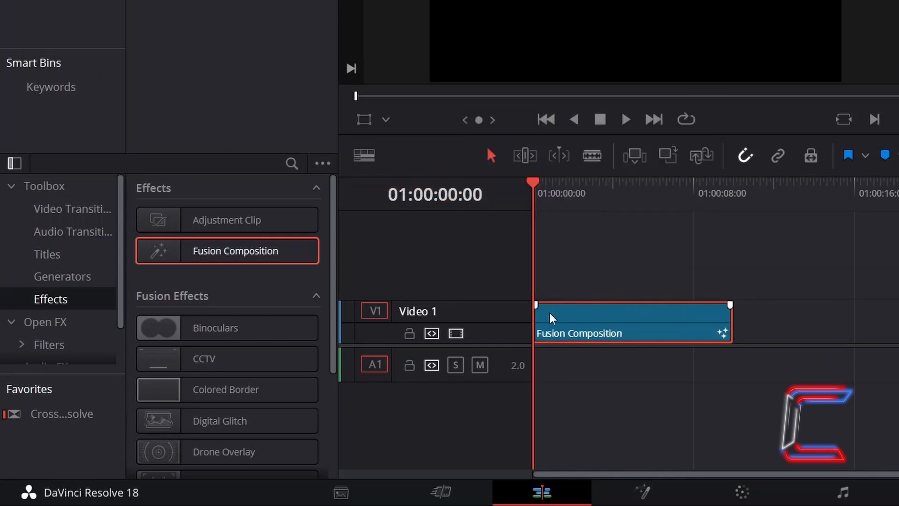
Open the composition clip in Fusion and search the Select Tool box for sStar.
right_click(630, 321)
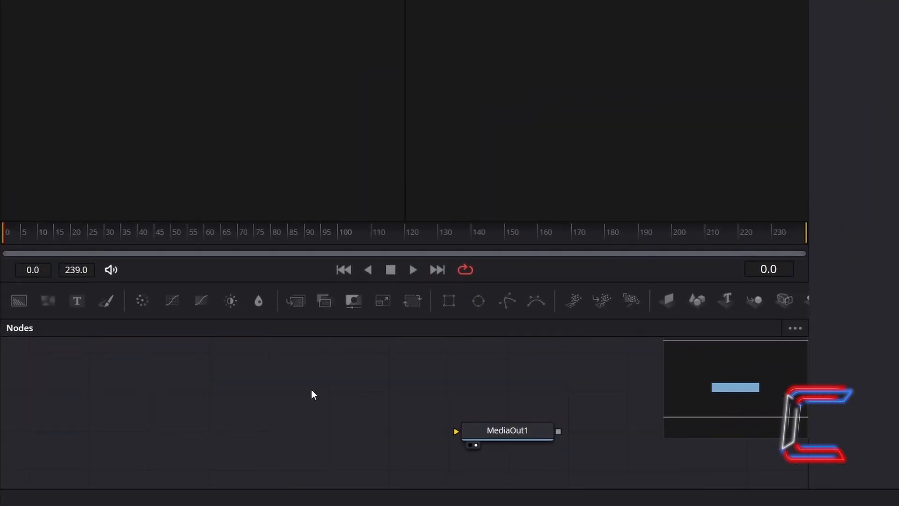
key(shift+space)
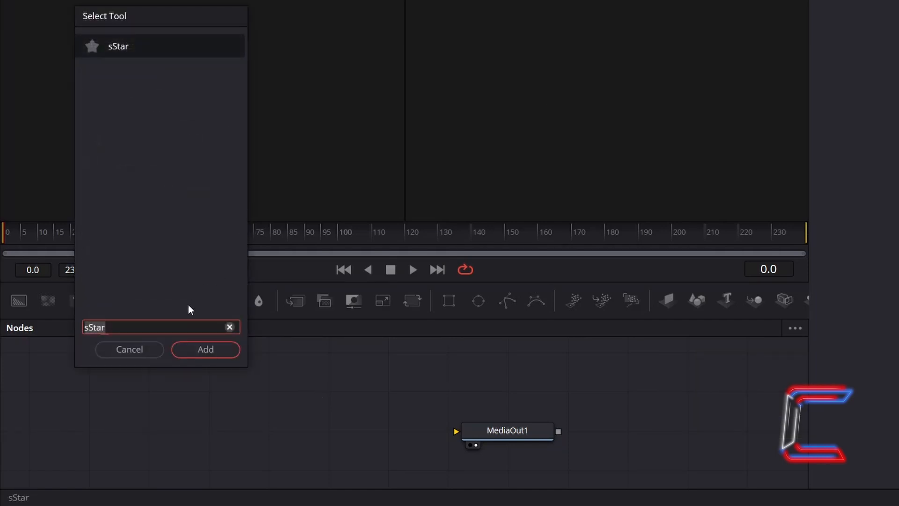
mouse_move(241, 153)
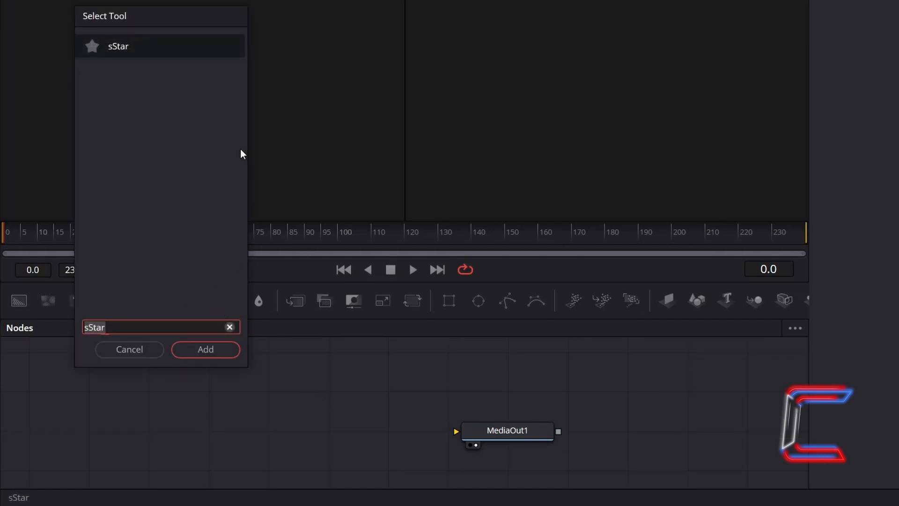
mouse_move(153, 50)
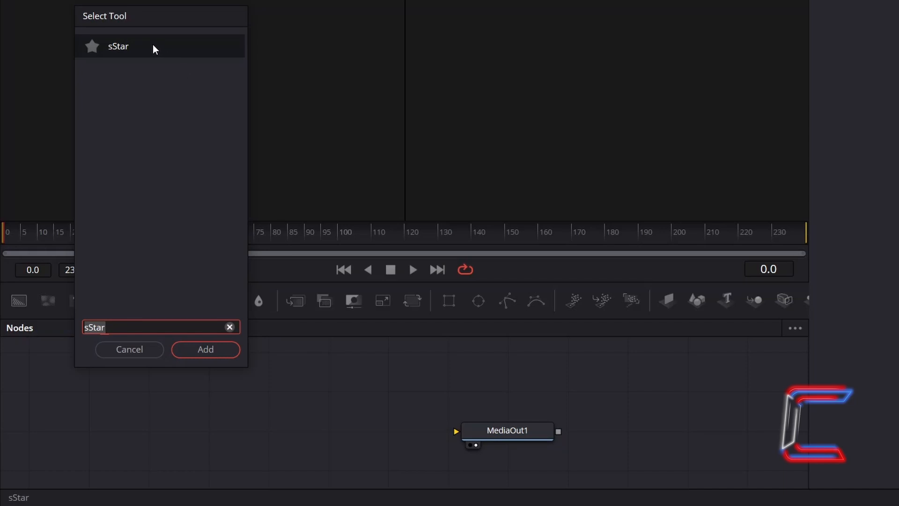
mouse_move(220, 345)
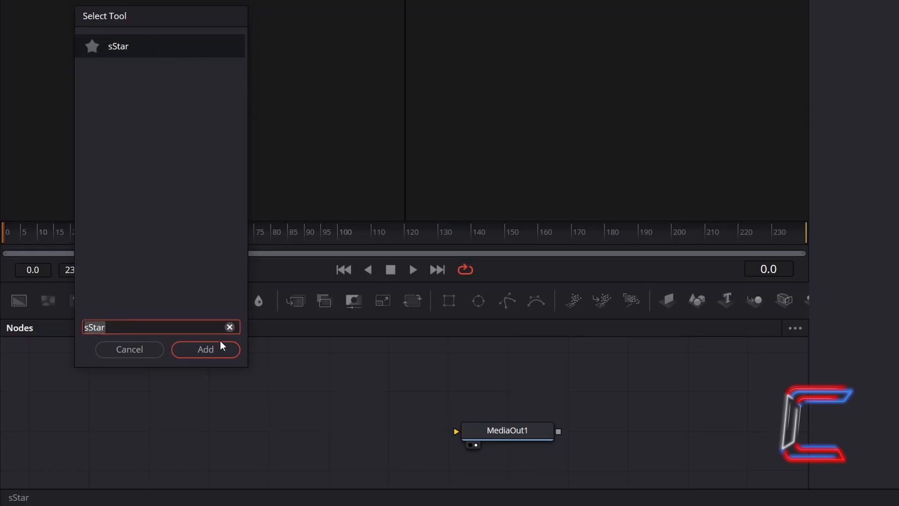
Add an sStar1 node and keyframe its Angle to 360 at frame 47.
click(205, 349)
text(47)
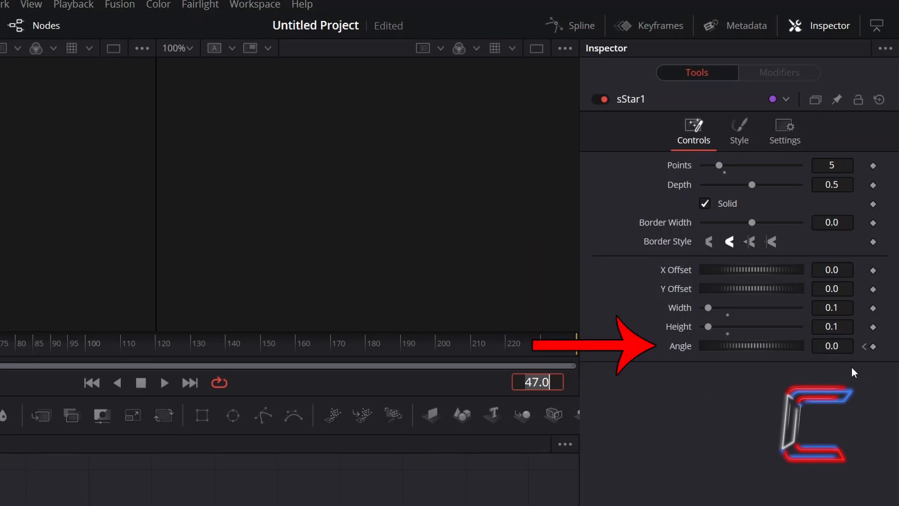
mouse_move(851, 368)
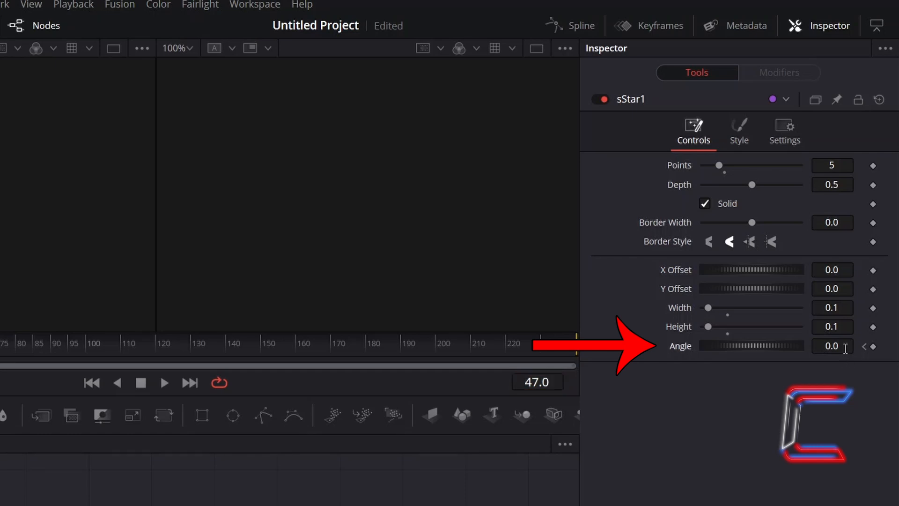
text(360)
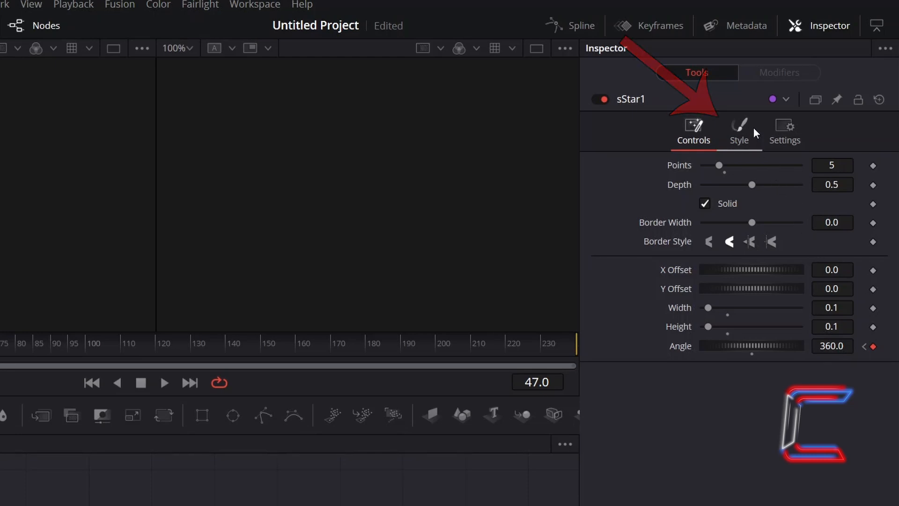
Set the sStar1 fill colour to yellow in the Inspector Style tab.
click(738, 131)
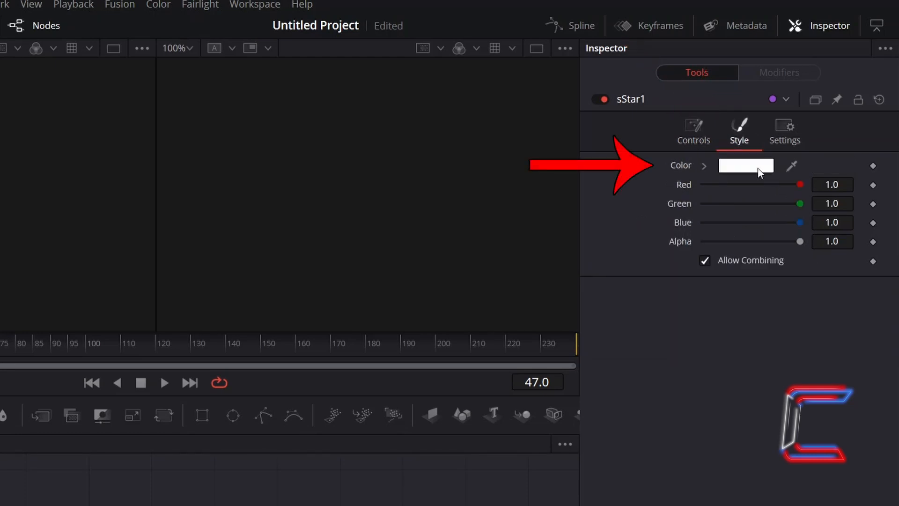
click(746, 165)
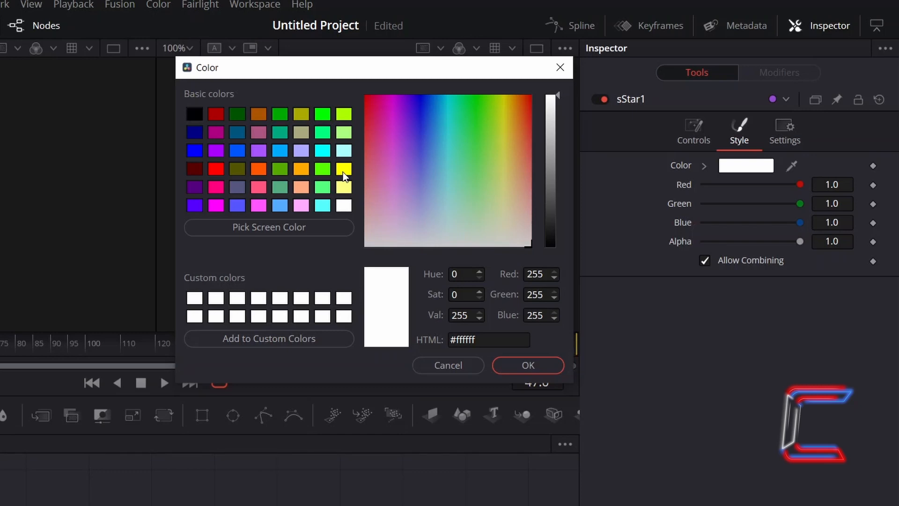
click(343, 169)
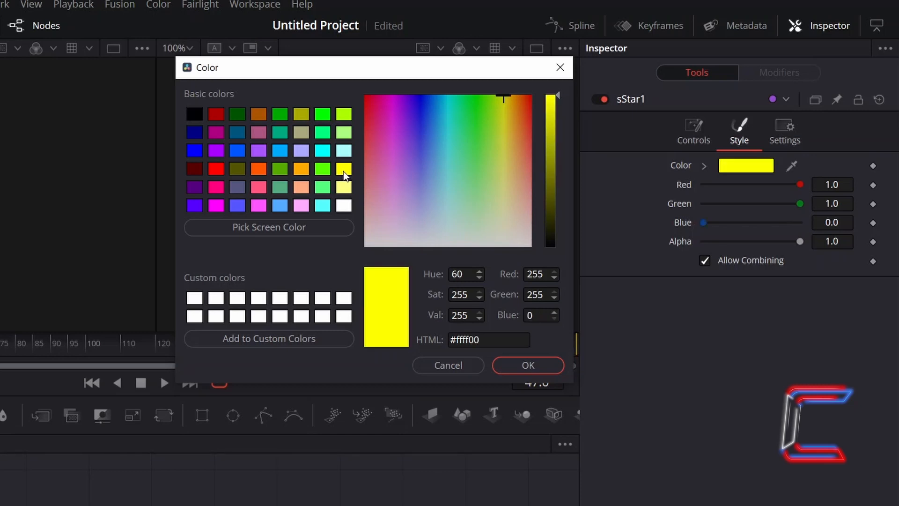
mouse_move(416, 206)
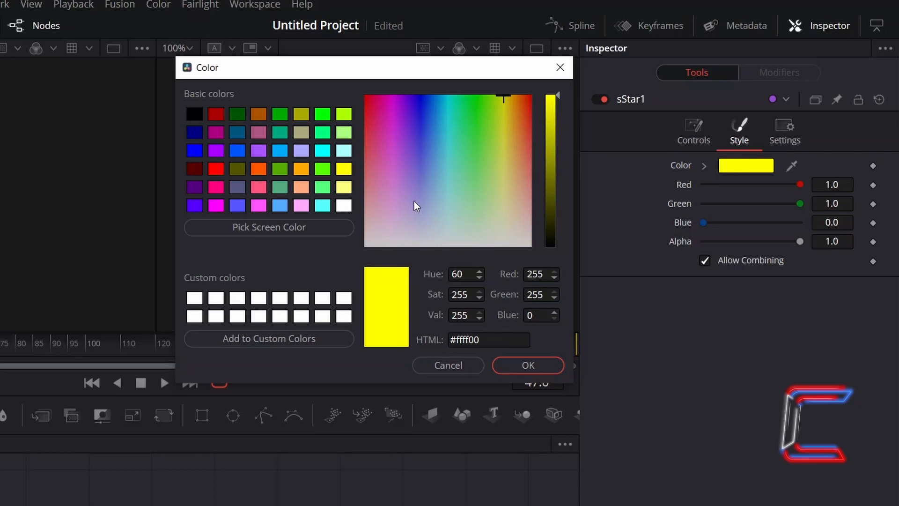
mouse_move(497, 330)
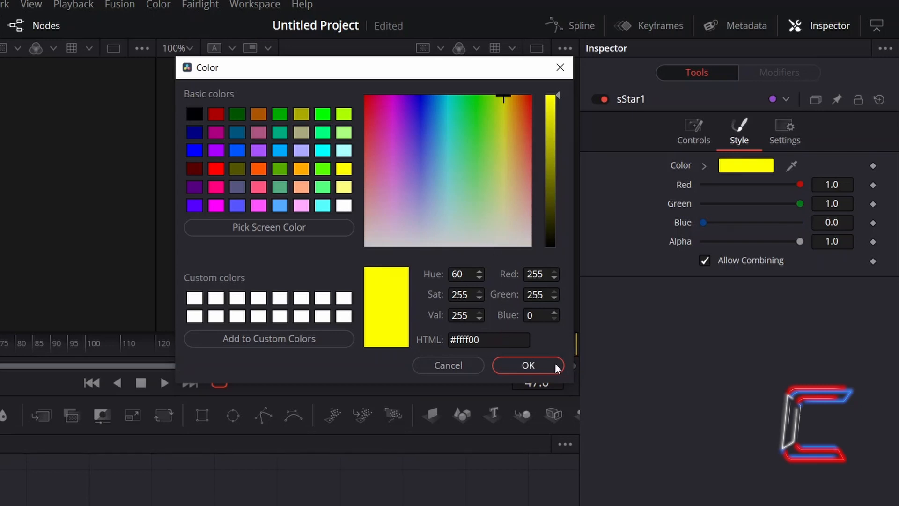
click(527, 365)
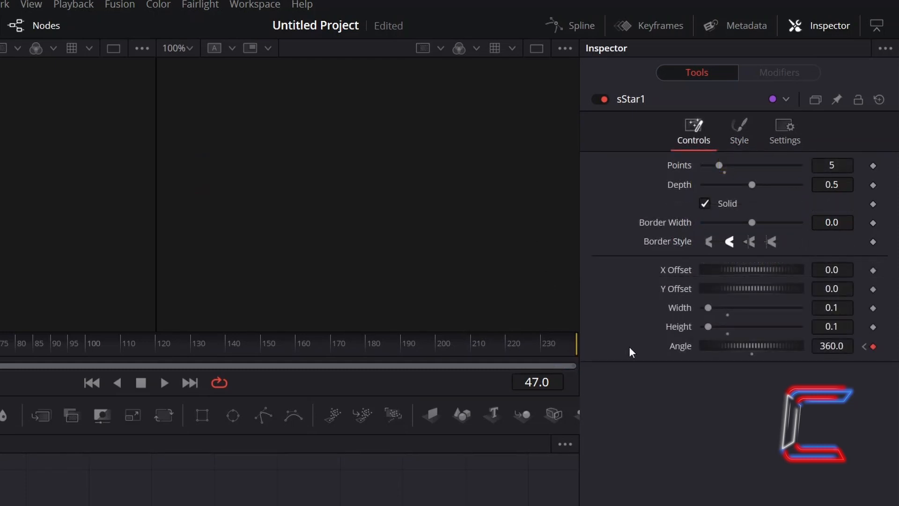
mouse_move(607, 337)
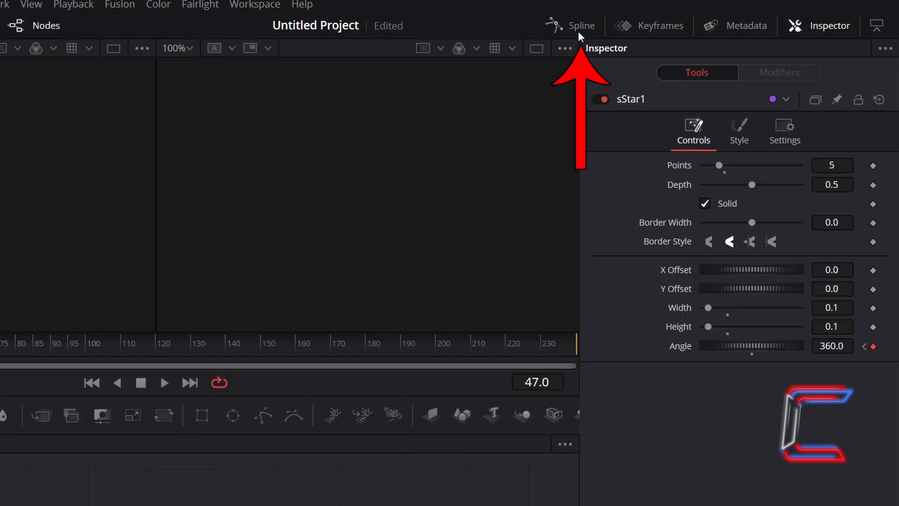
Show sStar1's Angle curve in the Spline panel and apply Set Loop.
click(581, 26)
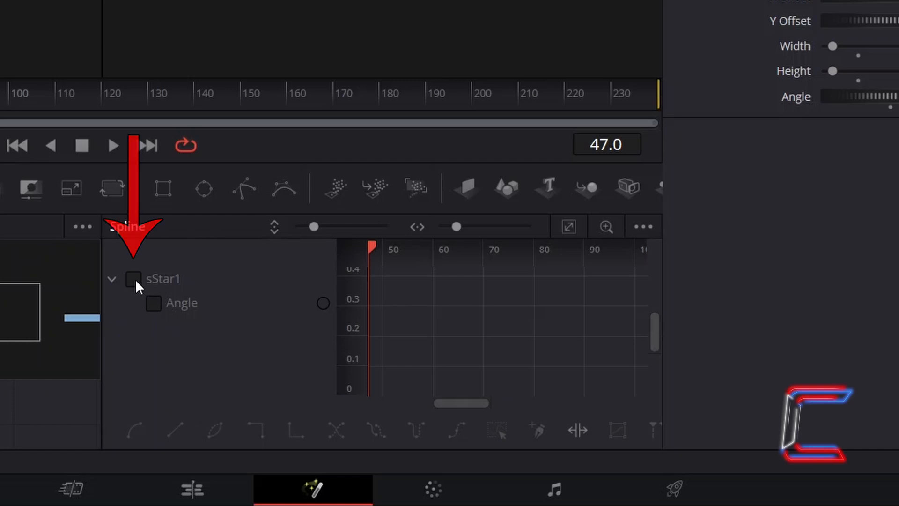
click(133, 279)
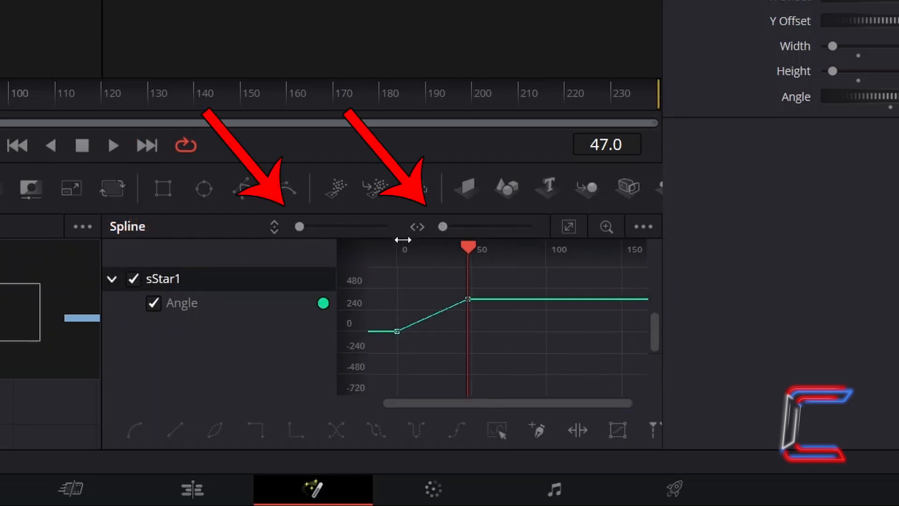
mouse_move(484, 285)
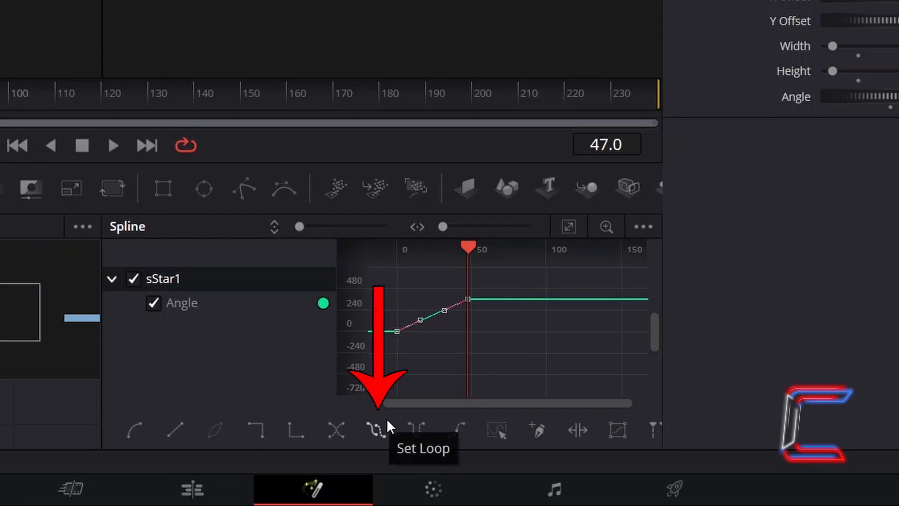
click(374, 429)
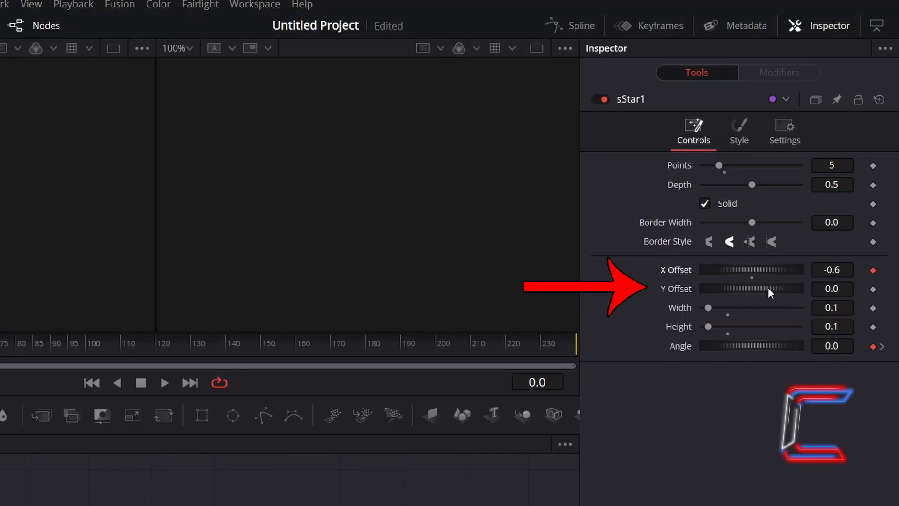
mouse_move(787, 297)
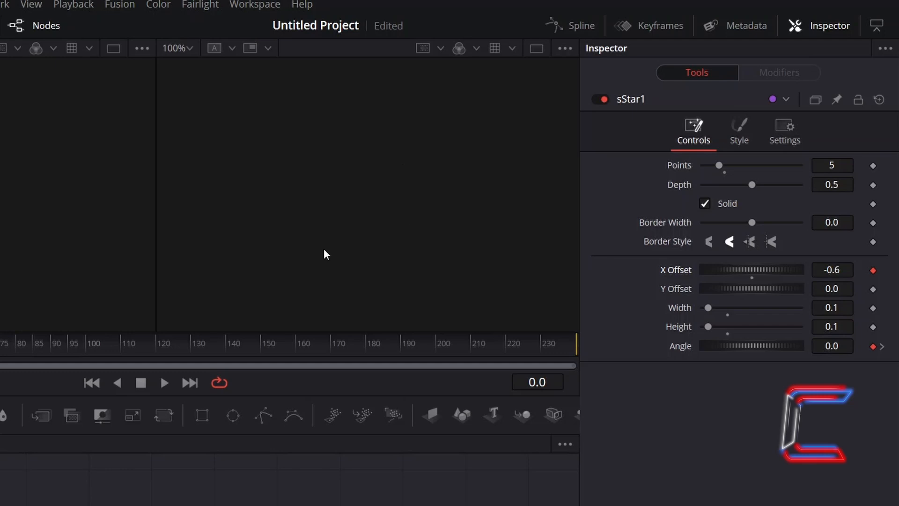
mouse_move(597, 218)
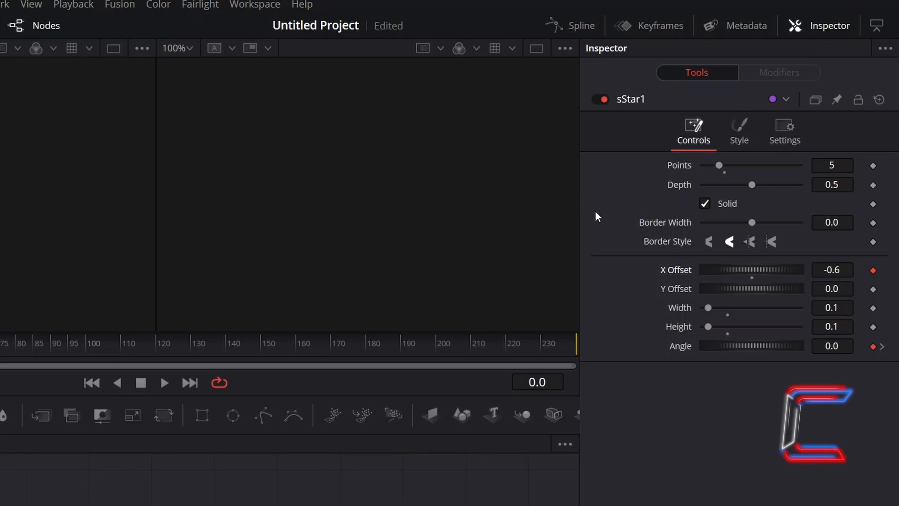
mouse_move(583, 322)
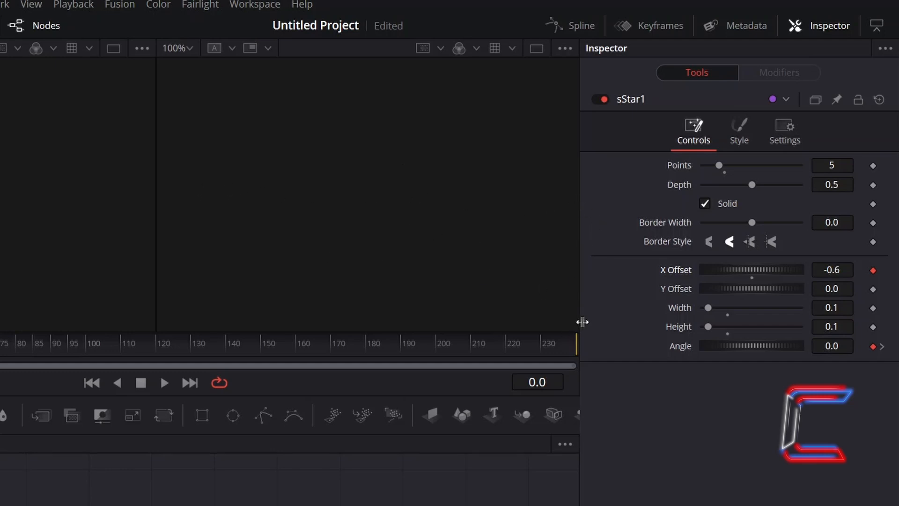
mouse_move(613, 393)
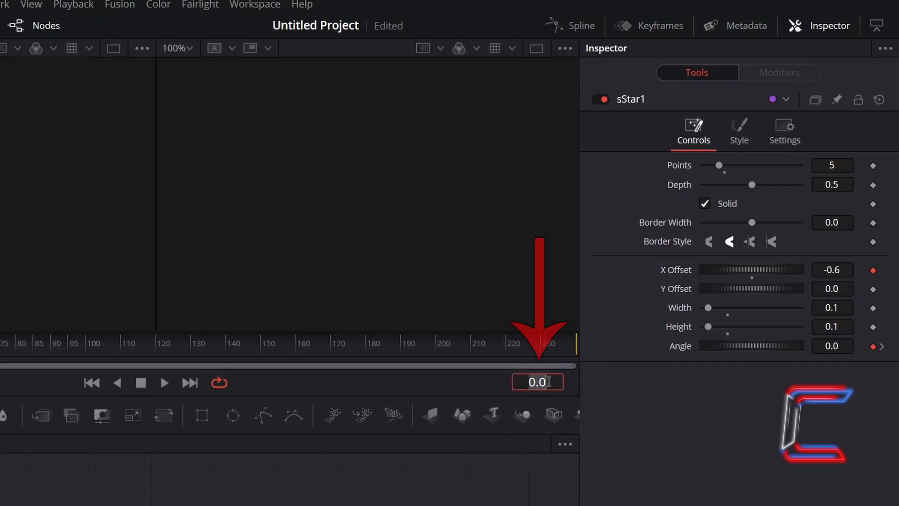
At frame 120, set the star's X Offset to 0.6.
text(120.0)
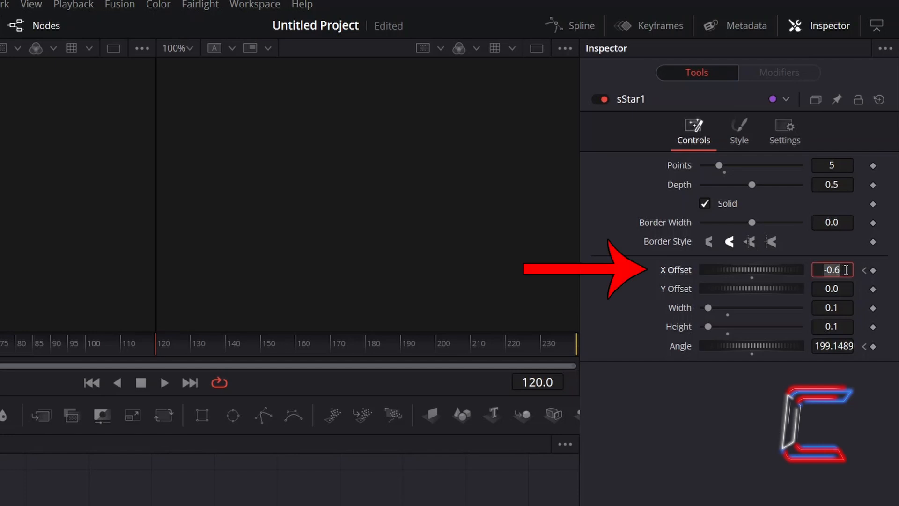
text(0.6)
text(sRender)
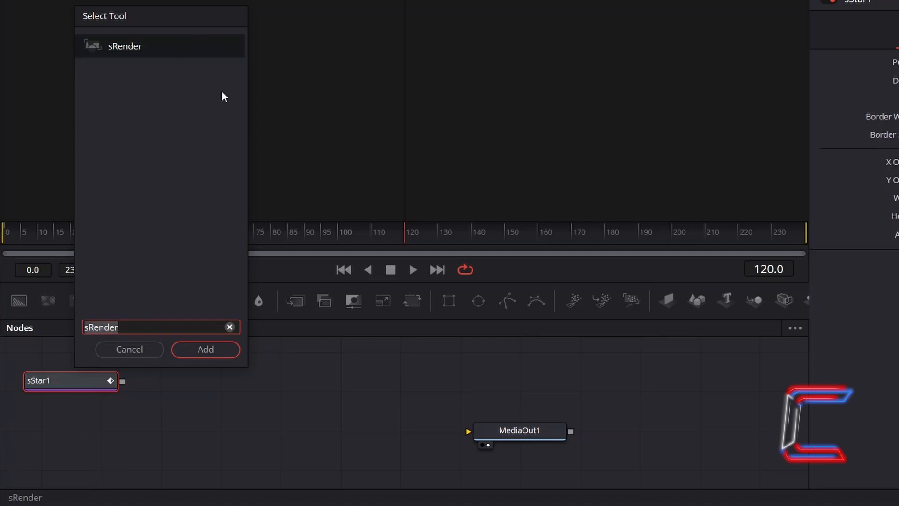
Add an sRender1 node and connect sStar1 into it.
click(205, 349)
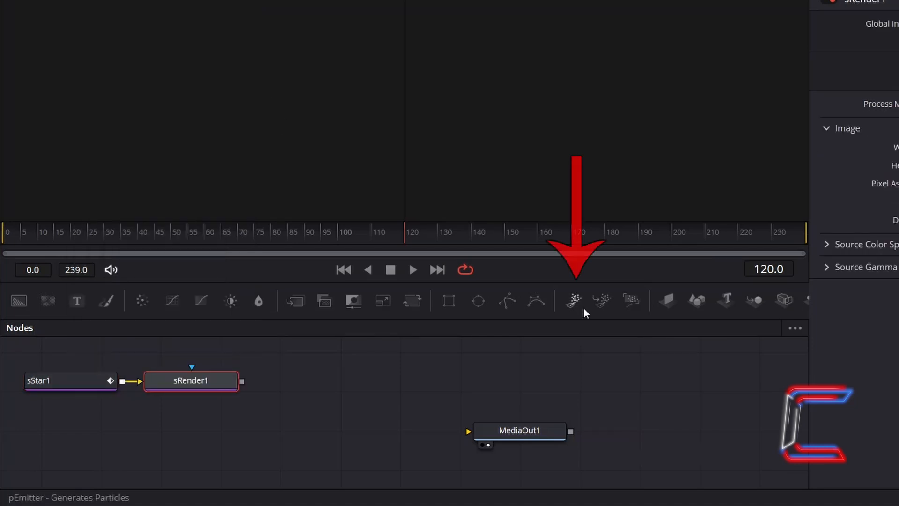
mouse_move(572, 300)
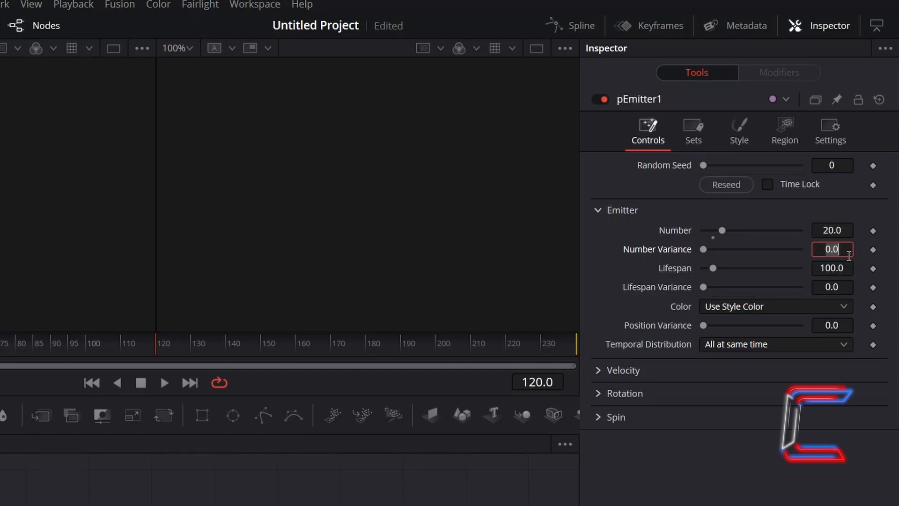
In pEmitter1 Controls, enter number variance 1, velocity 0.1, angle 180, angle variance 50.
text(1.0)
click(832, 286)
text(10)
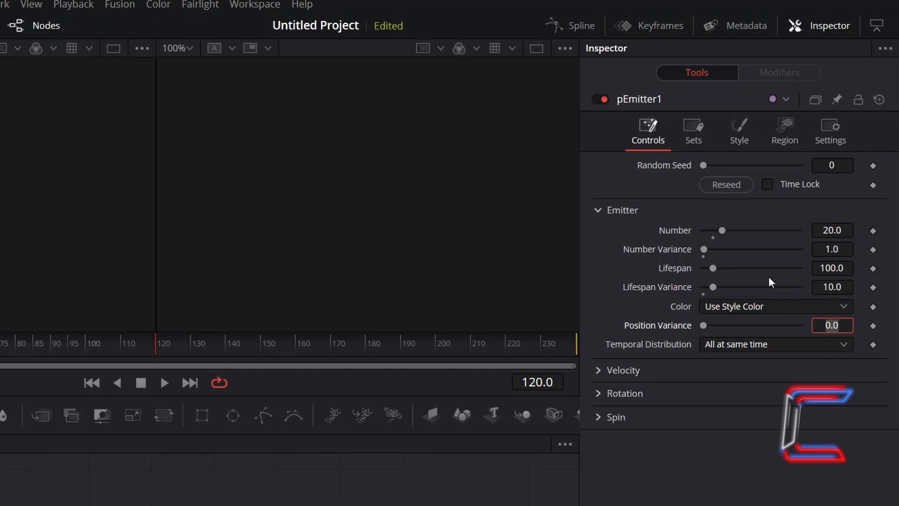
mouse_move(603, 380)
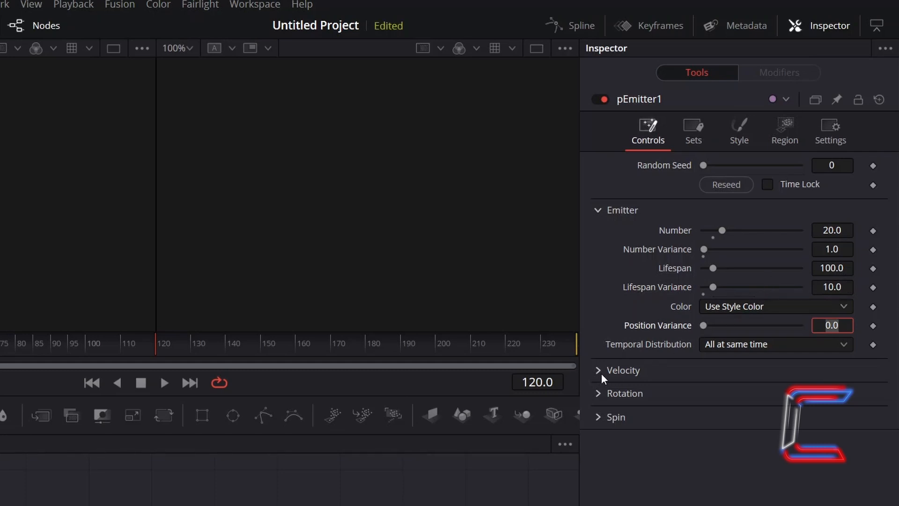
click(621, 370)
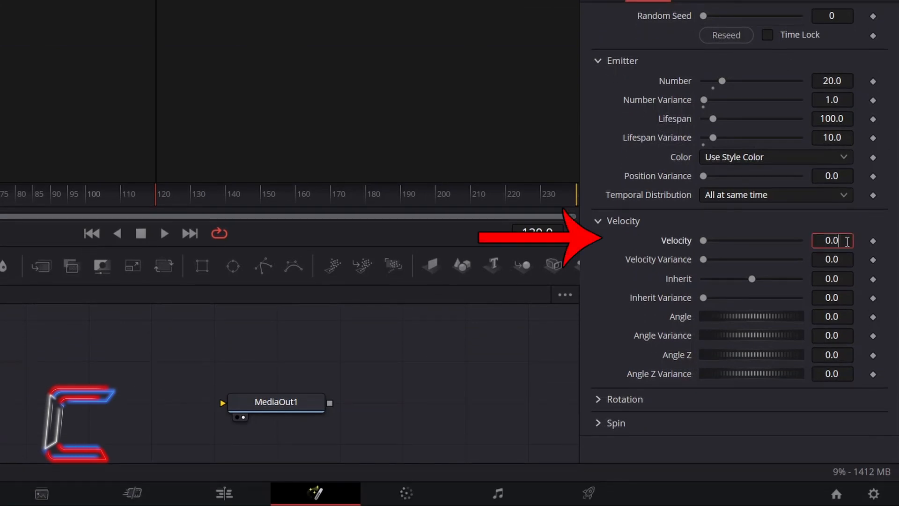
text(0.1)
click(832, 316)
text(180)
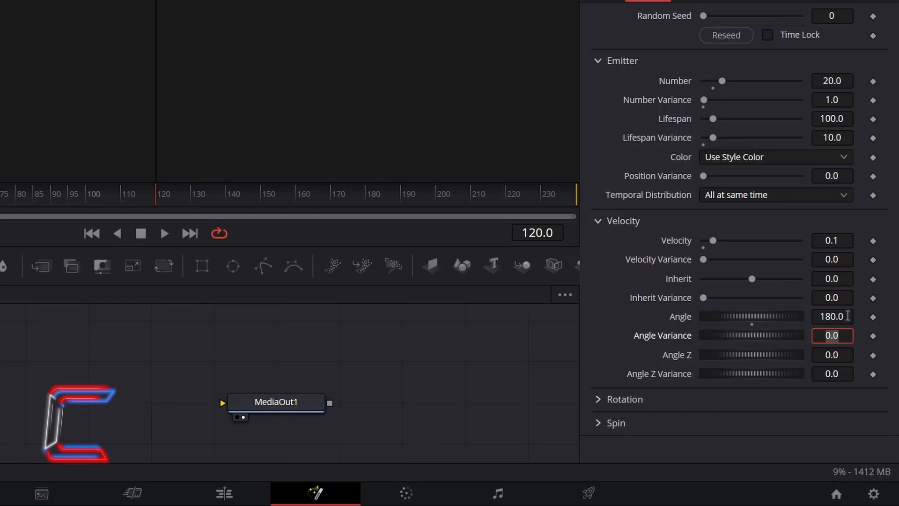
text(50.0)
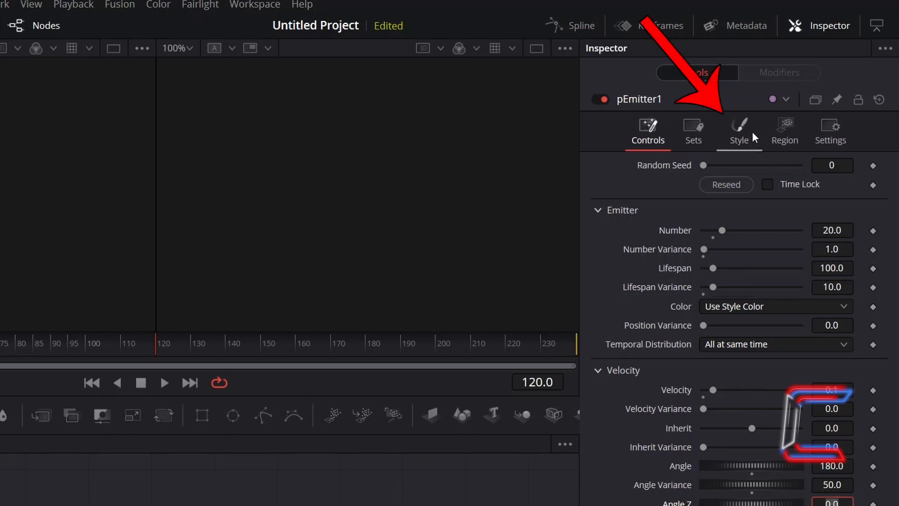
Switch pEmitter1's particle Style to Blob and colour the particles yellow.
click(738, 131)
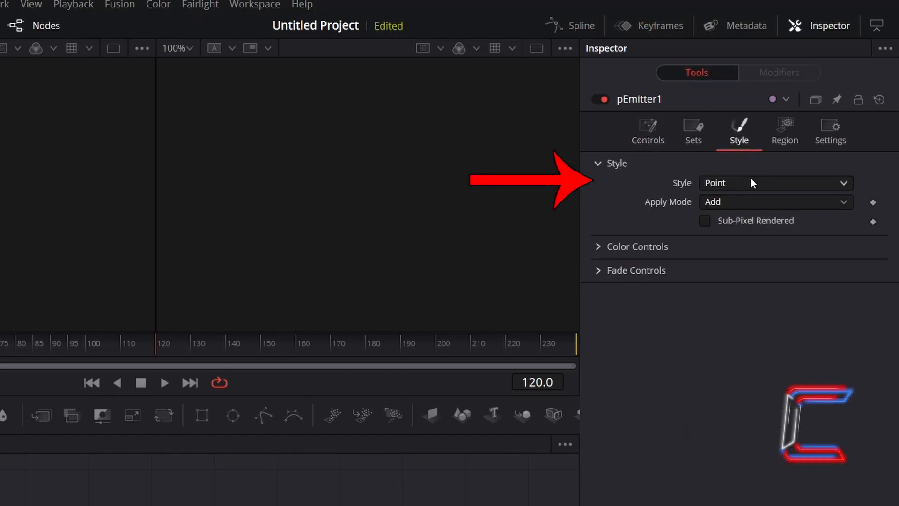
click(774, 182)
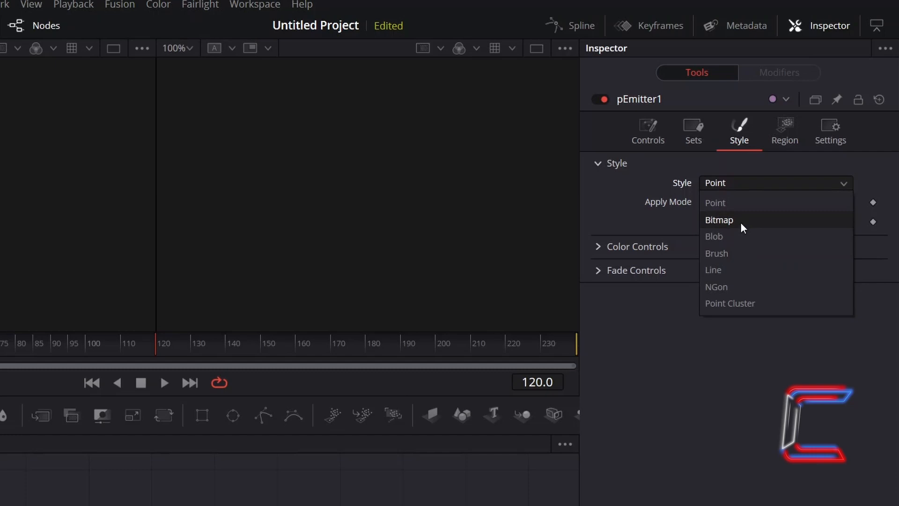
click(714, 235)
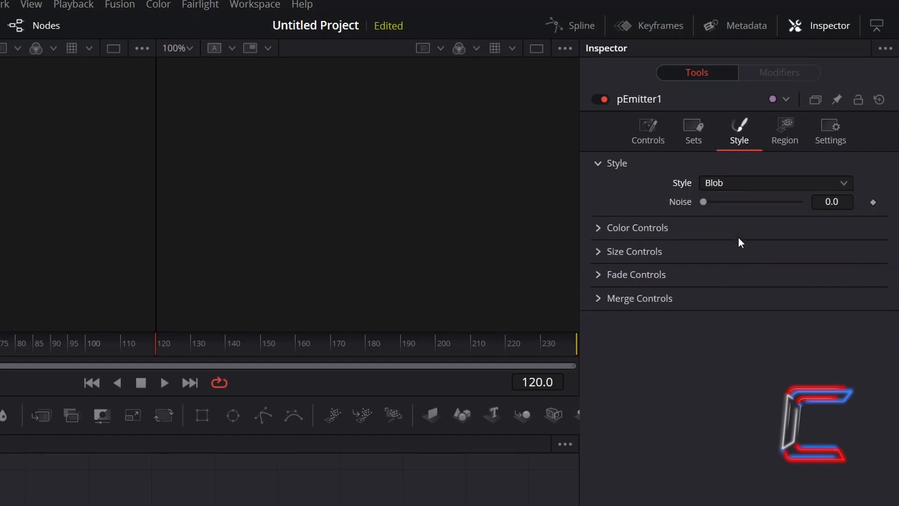
click(636, 228)
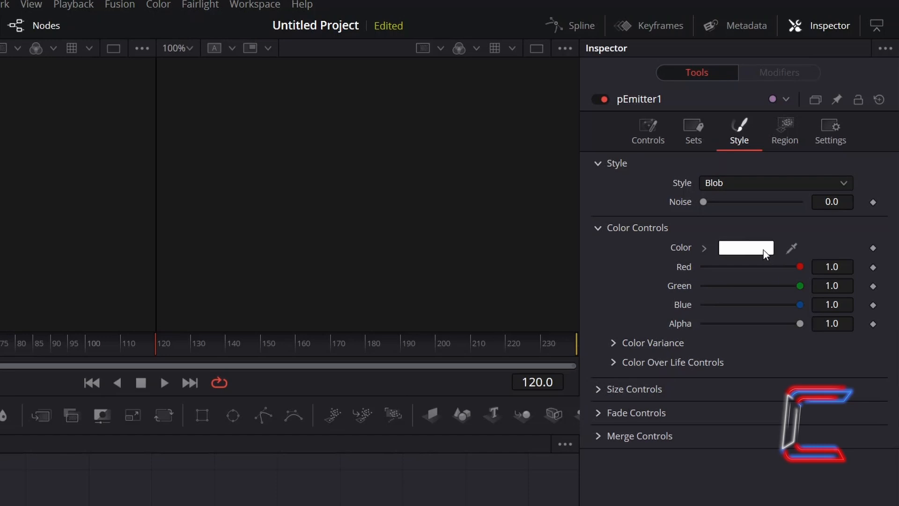
click(745, 247)
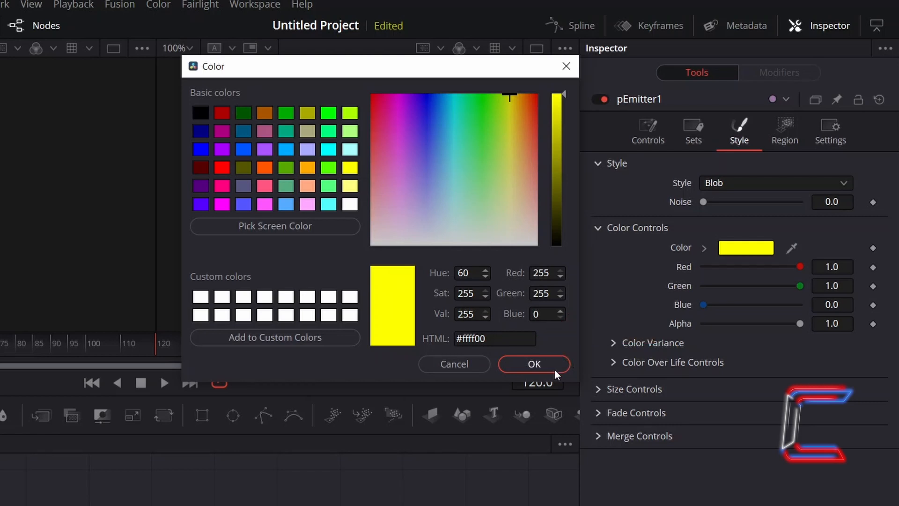
click(533, 363)
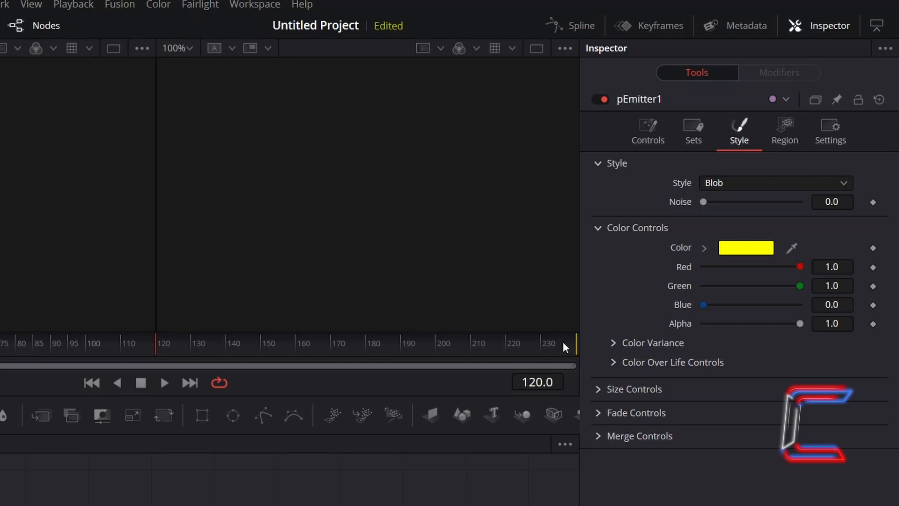
mouse_move(638, 409)
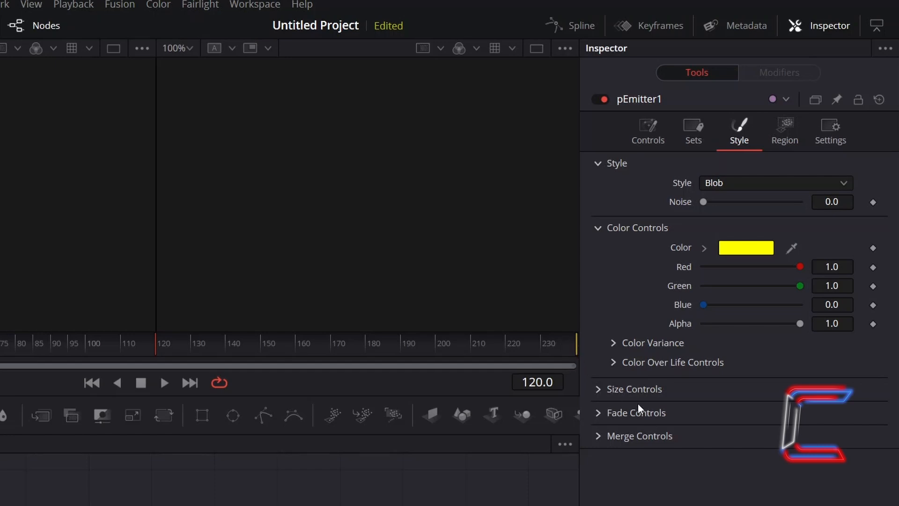
mouse_move(663, 396)
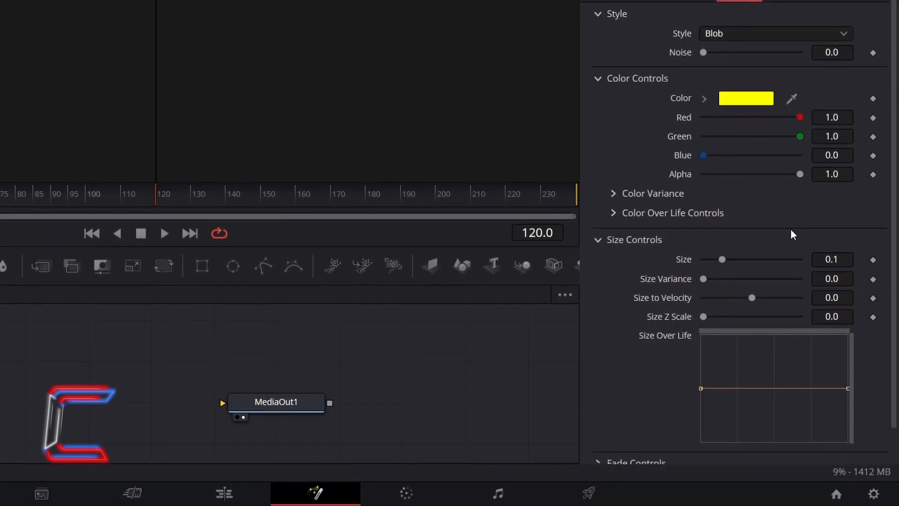
mouse_move(828, 230)
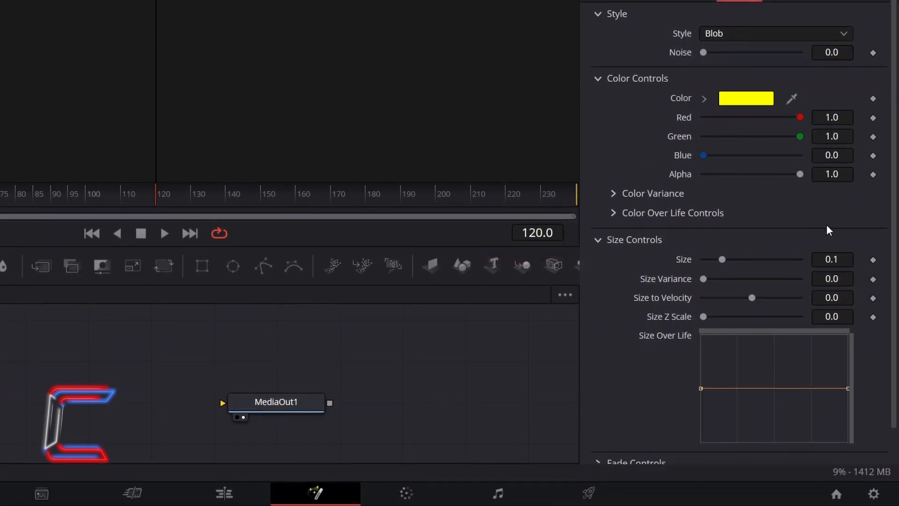
Give the blobs size 0.4, size variance 0.05, shrink over life, and fade out 0.5.
click(832, 259)
text(0.4)
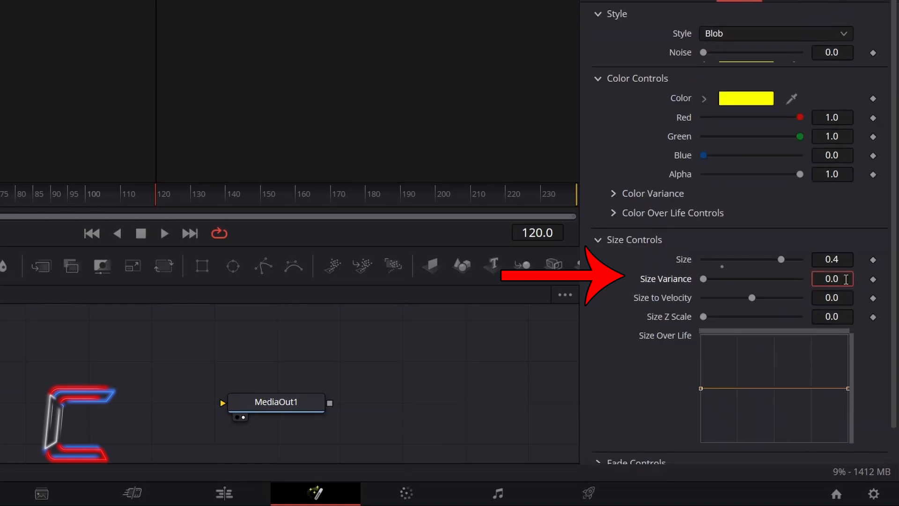
text(0.05)
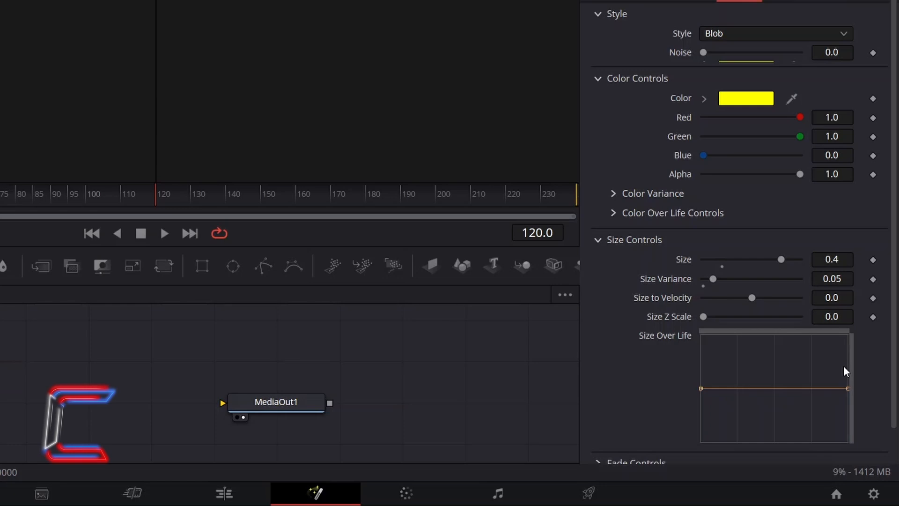
mouse_move(870, 362)
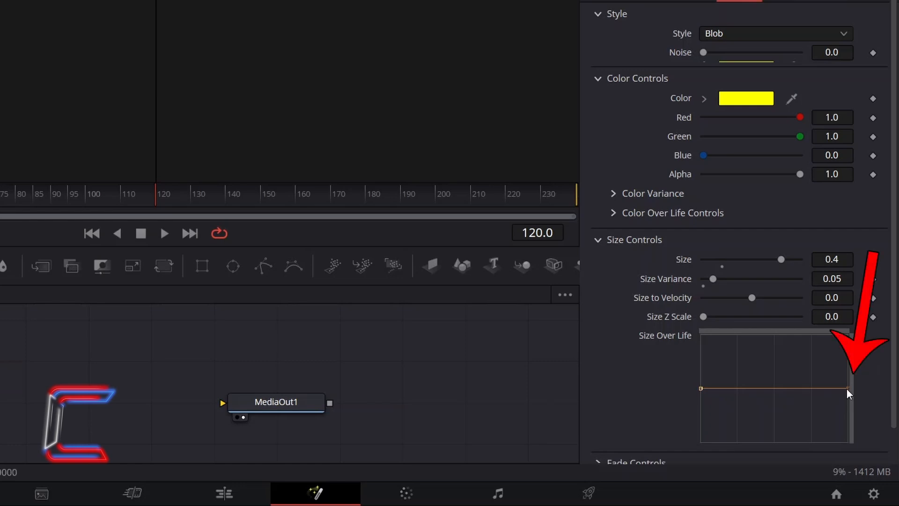
drag(847, 390, 848, 441)
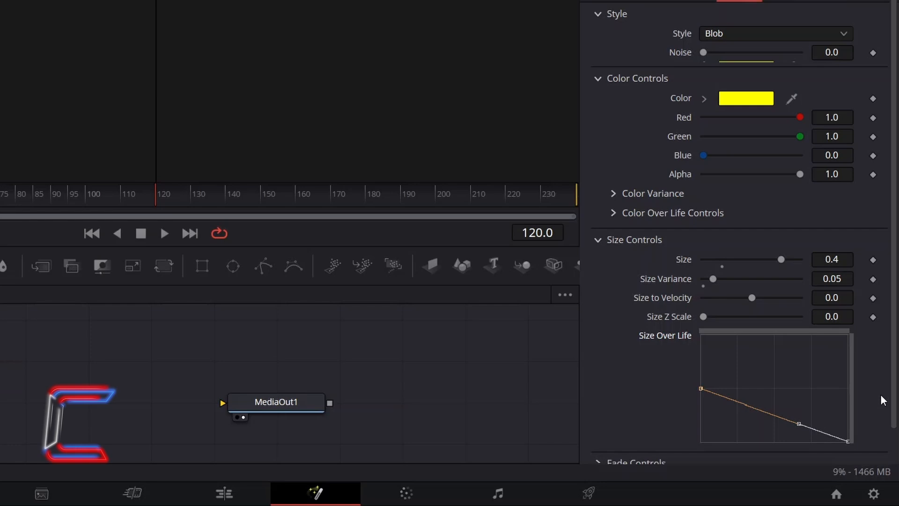
mouse_move(879, 344)
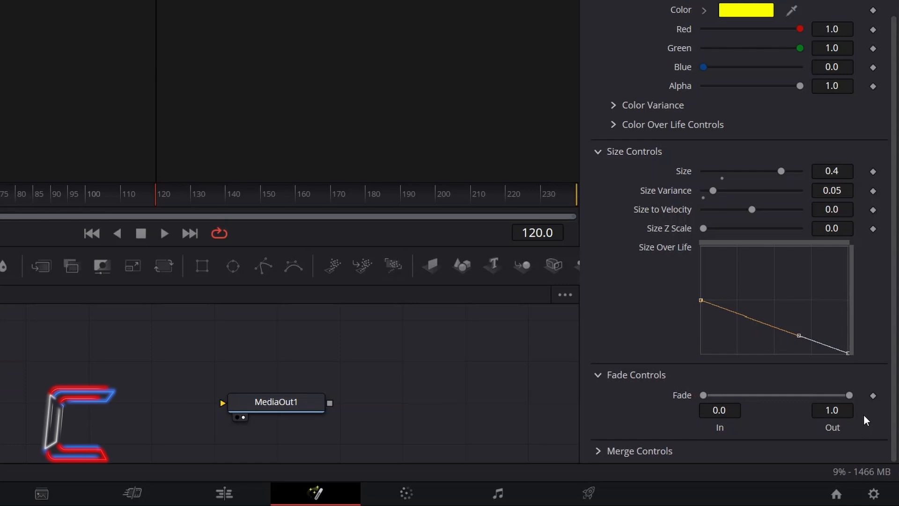
click(831, 410)
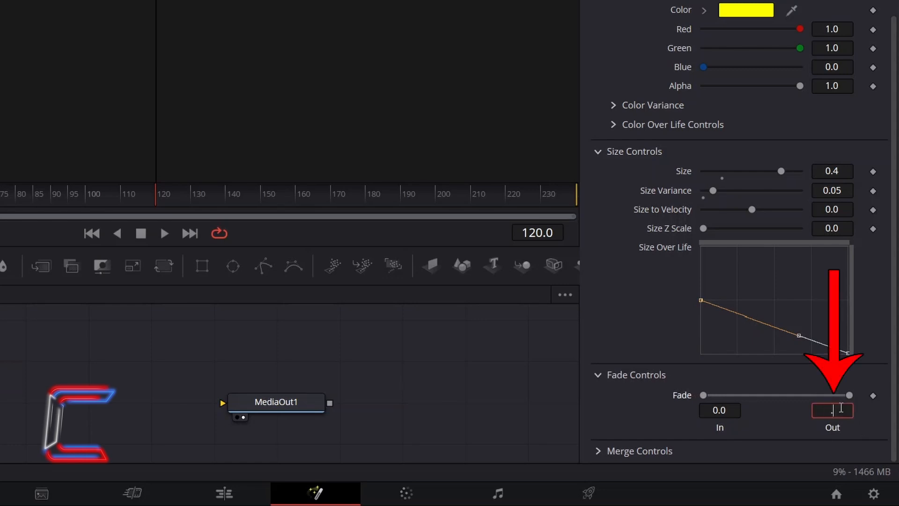
text(0.5)
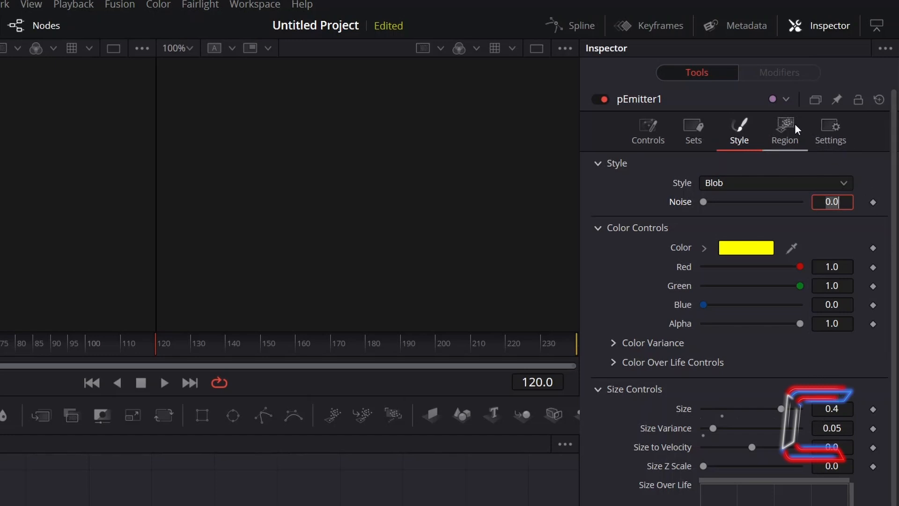
Set pEmitter1's Region to Bitmap and wire sRender1's output into the emitter.
click(784, 132)
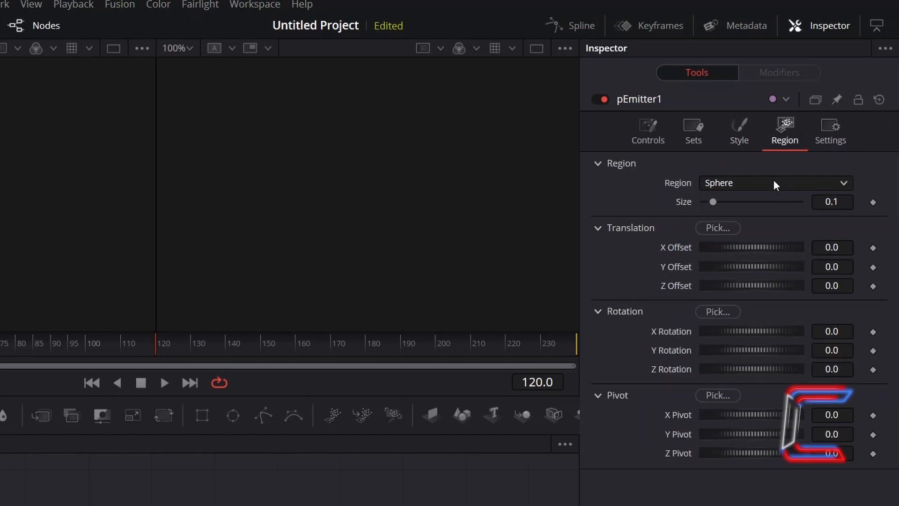
click(775, 182)
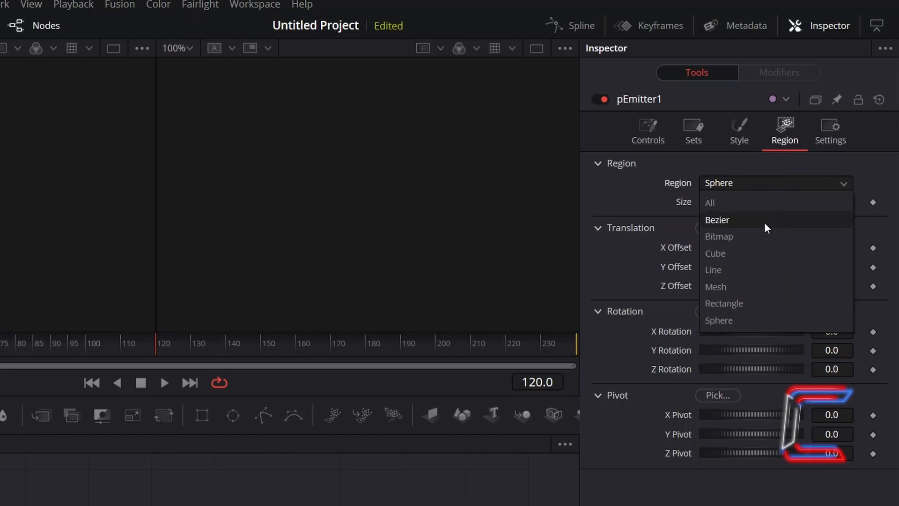
click(719, 235)
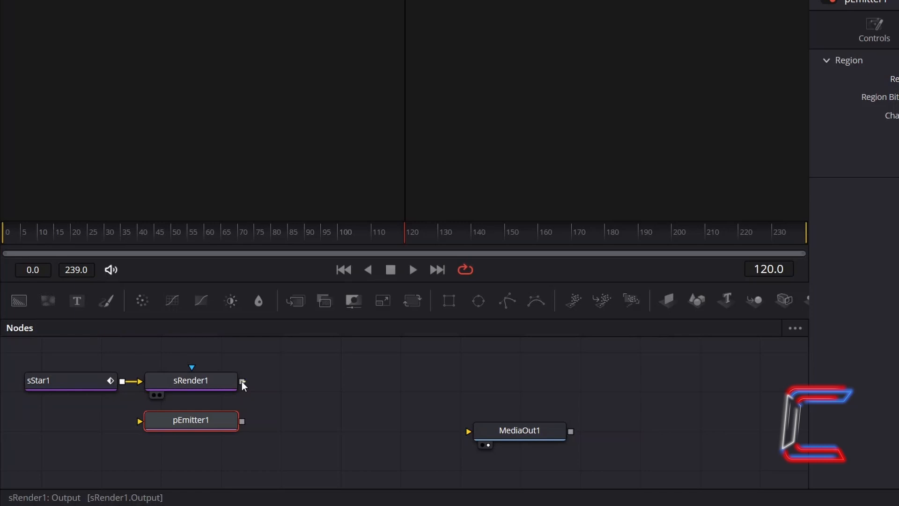
drag(241, 383, 148, 416)
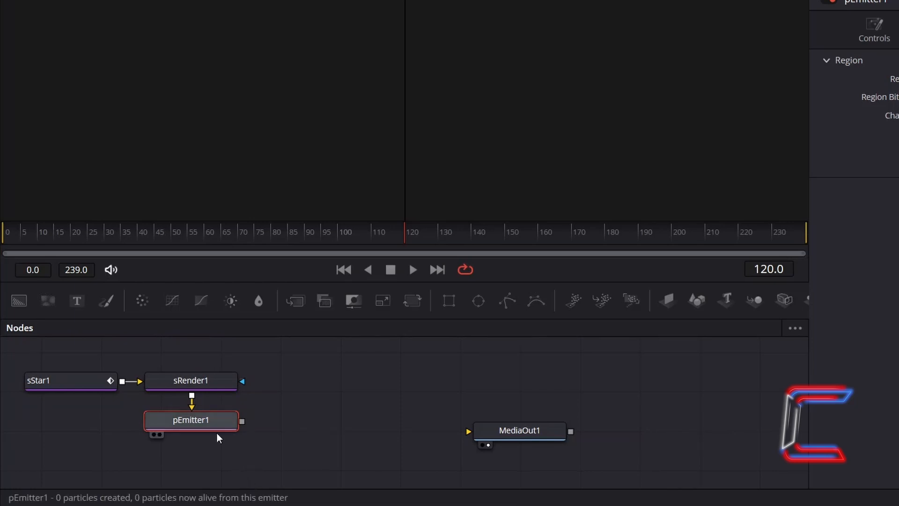
Add pTurbulence1 after pEmitter1, then a pRender node after it.
text(pTurbulence)
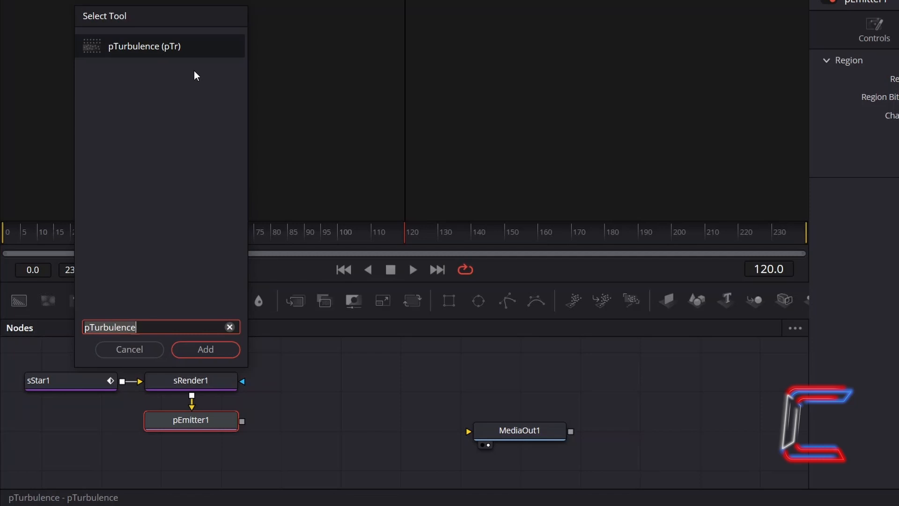
click(205, 349)
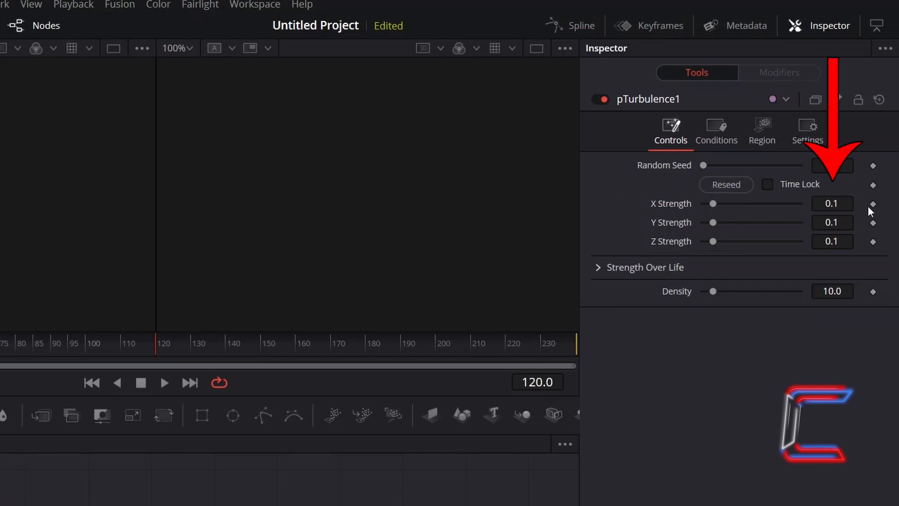
click(831, 203)
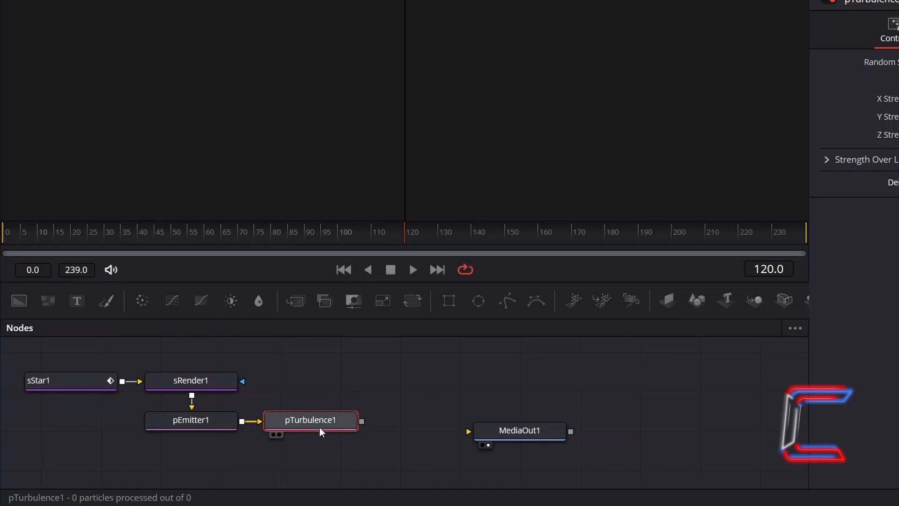
mouse_move(320, 427)
text(pRender)
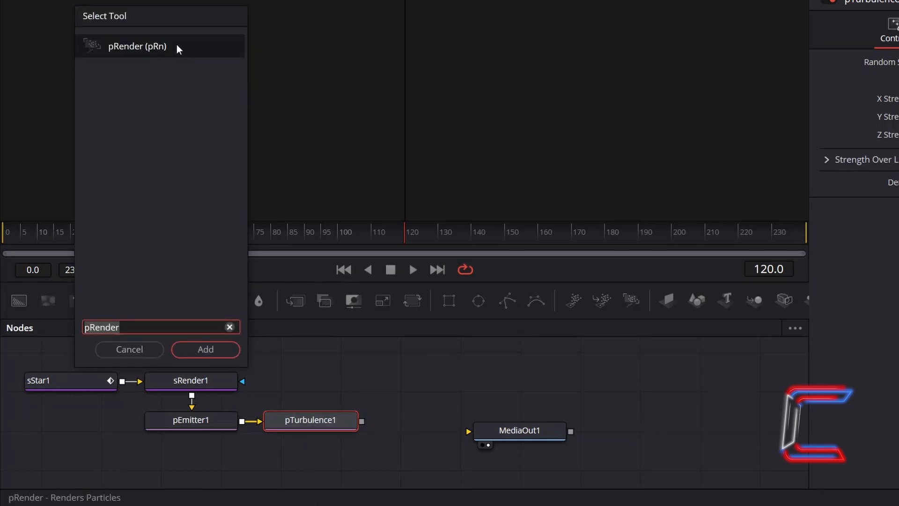
click(205, 349)
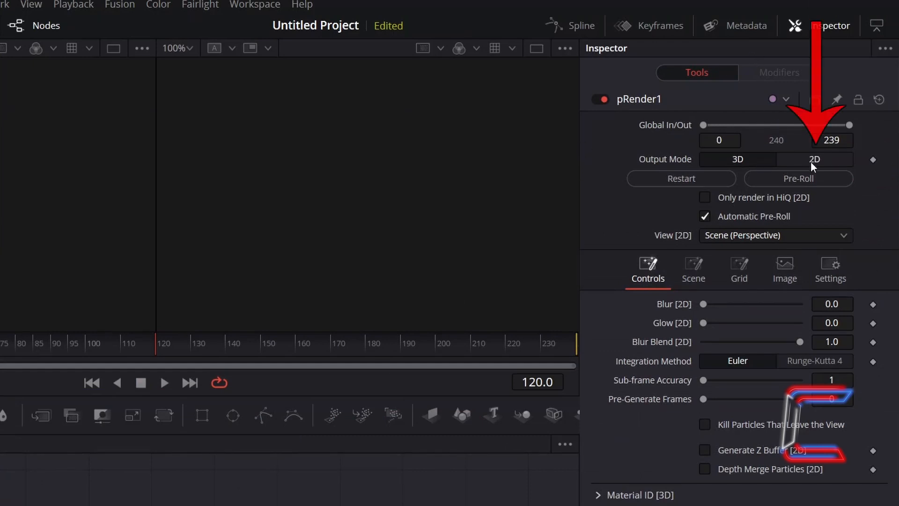
mouse_move(837, 166)
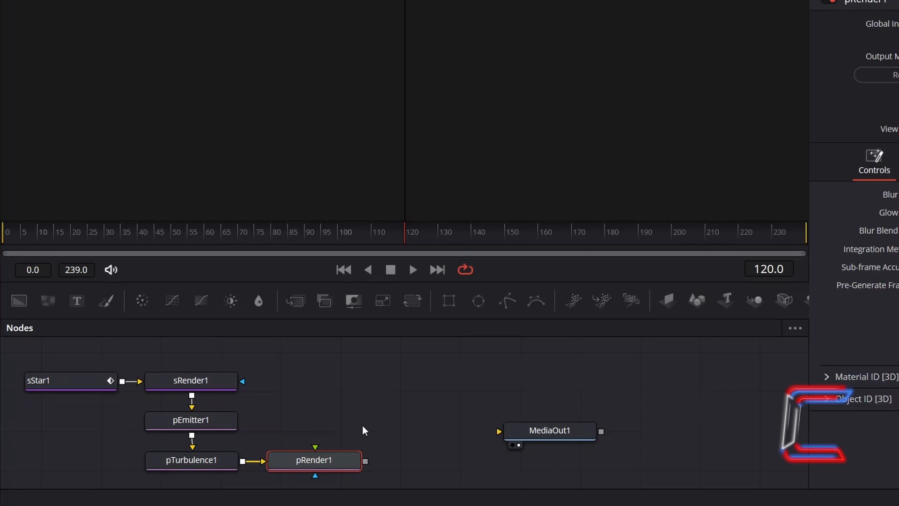
mouse_move(371, 415)
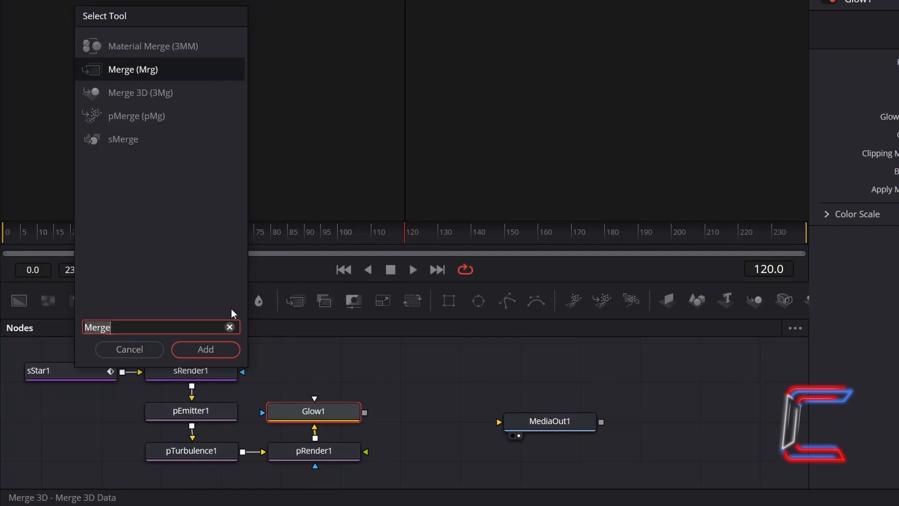
Add a Merge1 node after Glow1.
click(206, 349)
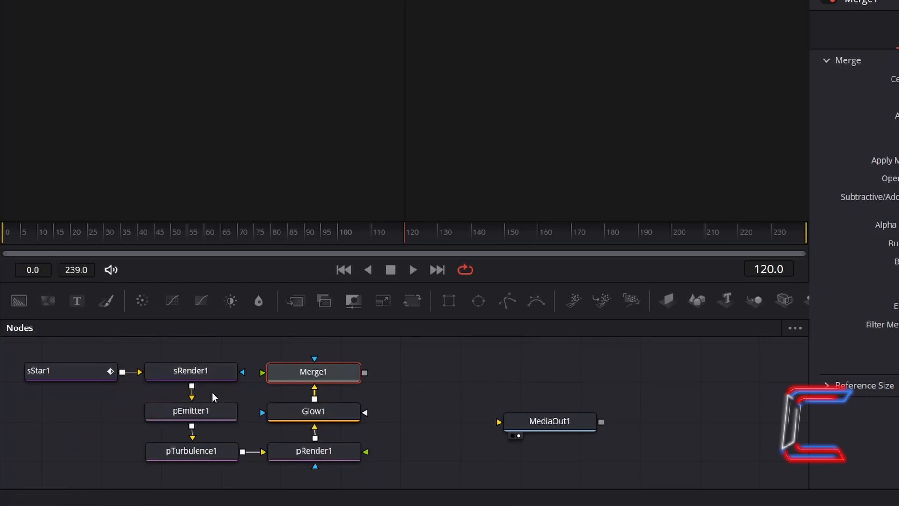
mouse_move(217, 393)
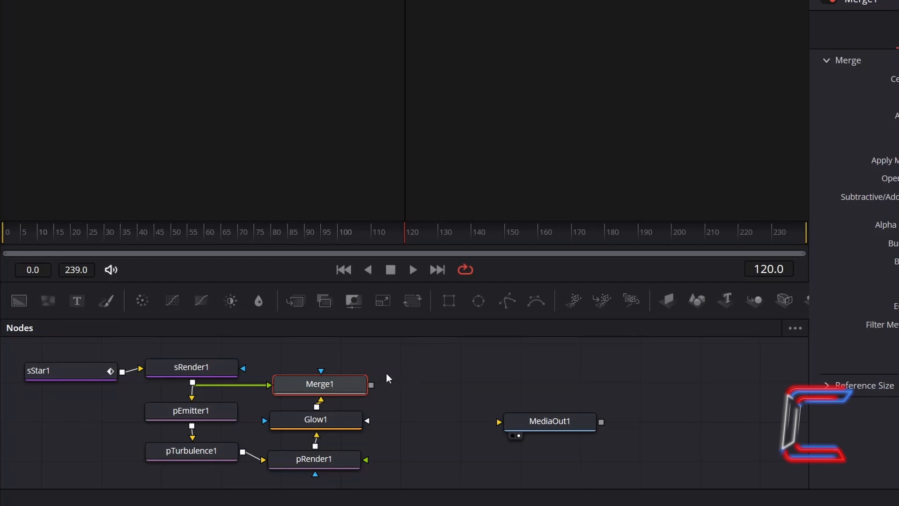
mouse_move(411, 367)
text(Soft Glow)
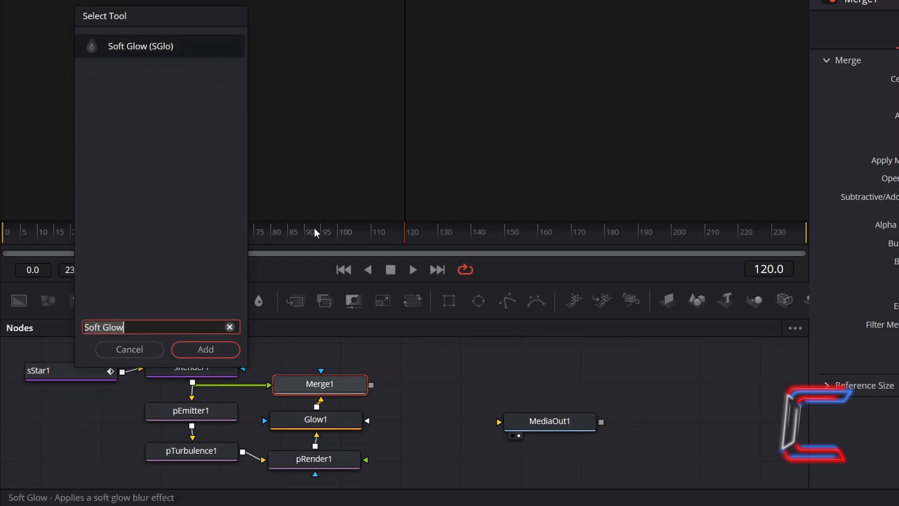
mouse_move(217, 74)
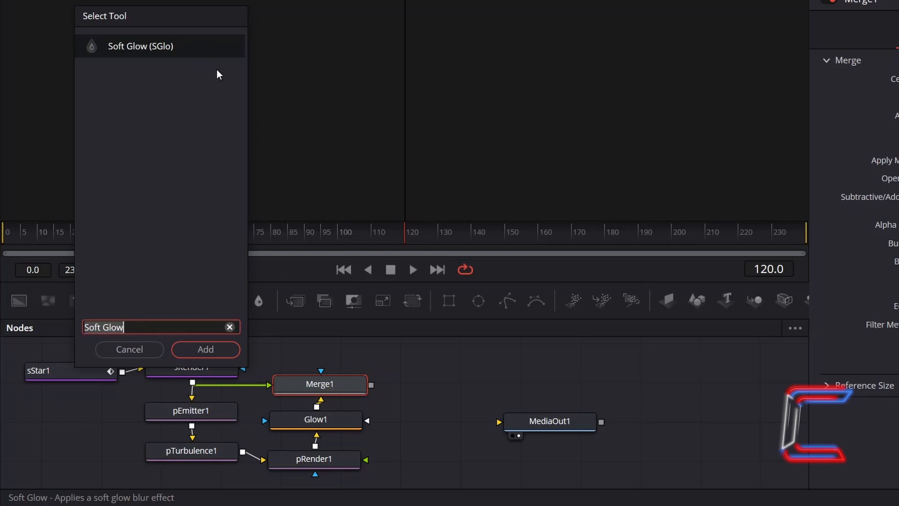
Add SoftGlow1 after Merge1 with Threshold 0.2 and Glow Size 20.
click(205, 350)
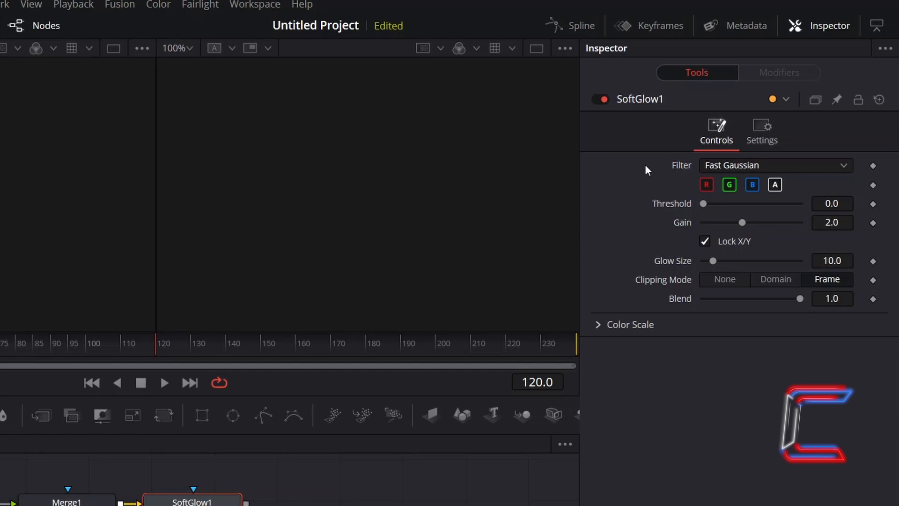
mouse_move(858, 207)
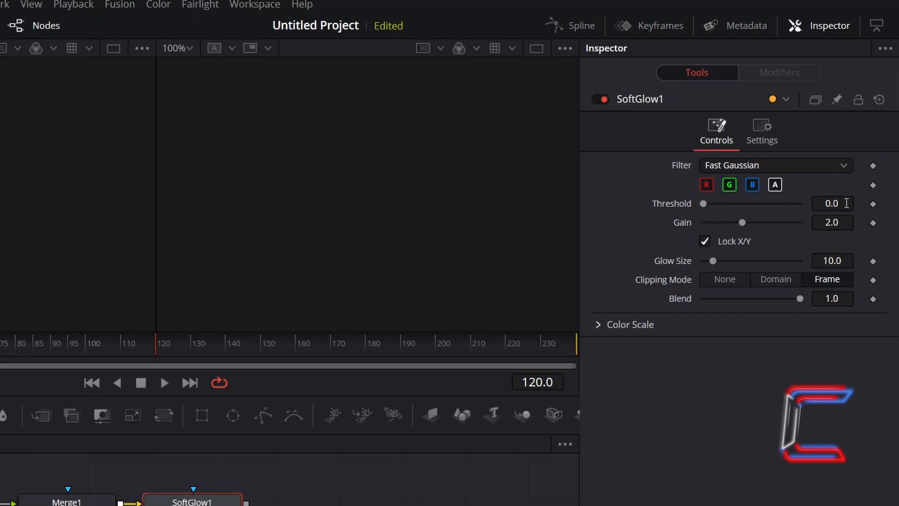
text(0.2)
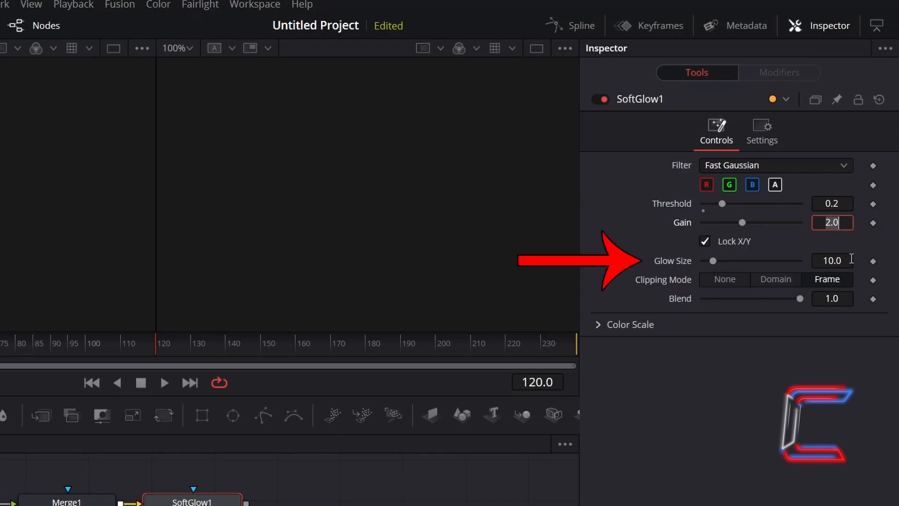
click(832, 260)
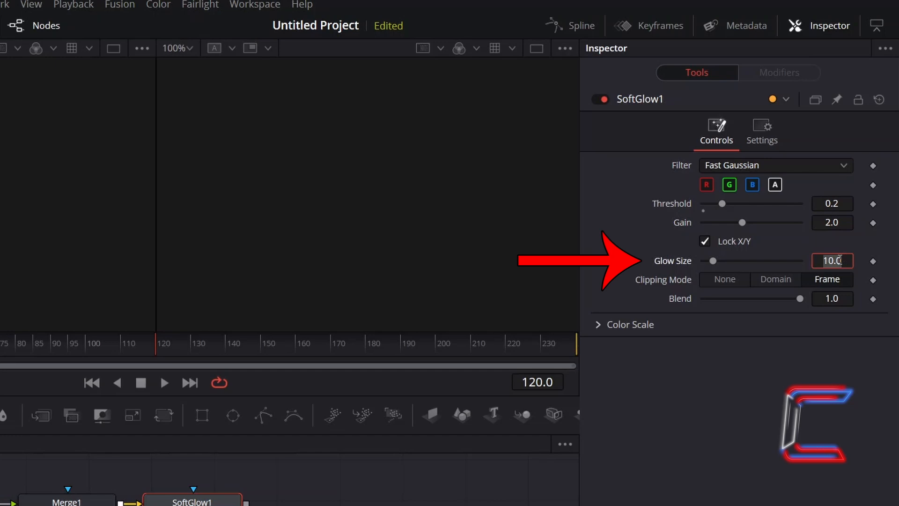
text(20.0)
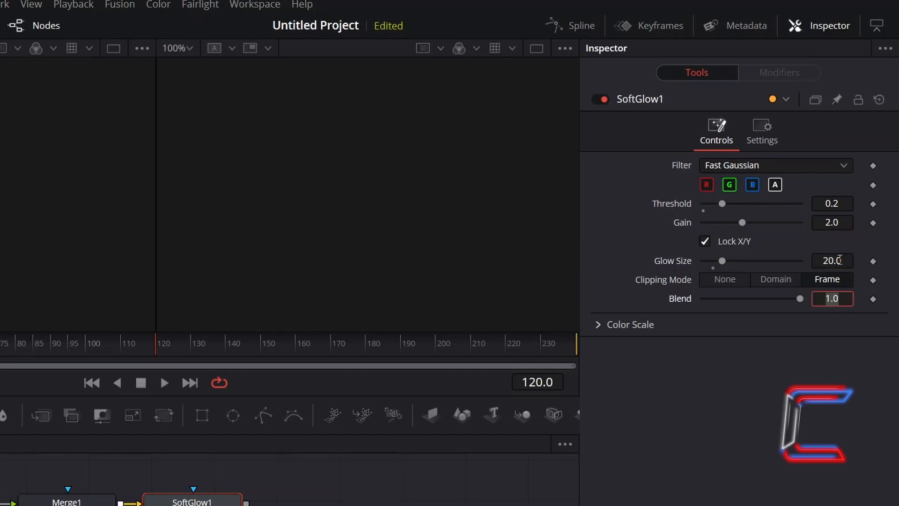
mouse_move(846, 314)
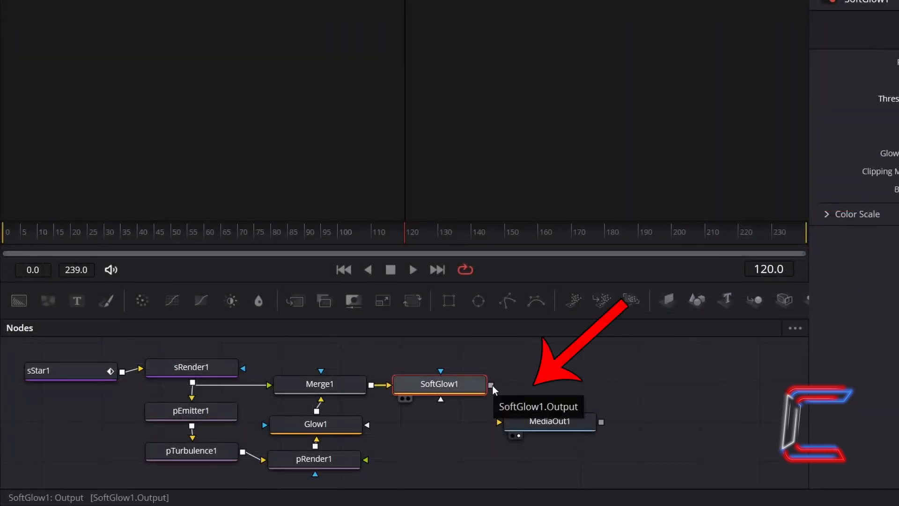
Connect SoftGlow1's output to MediaOut1's input.
drag(491, 384, 501, 427)
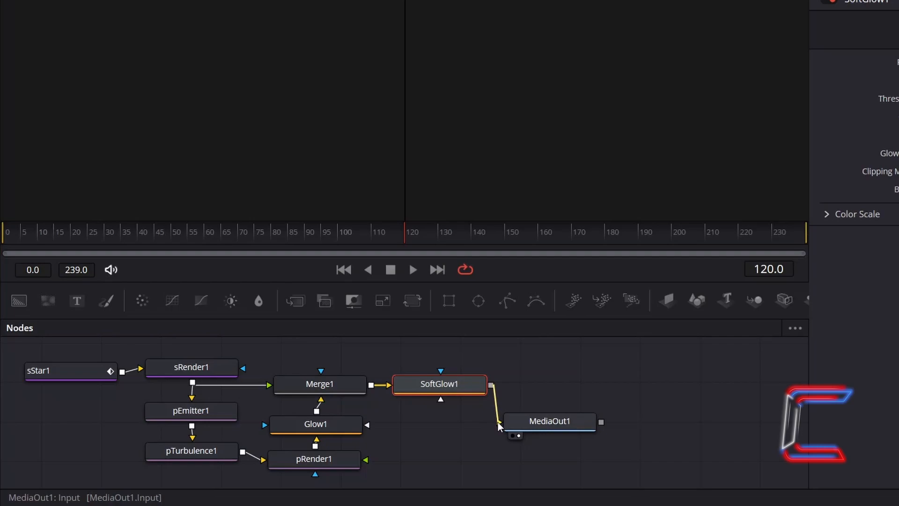